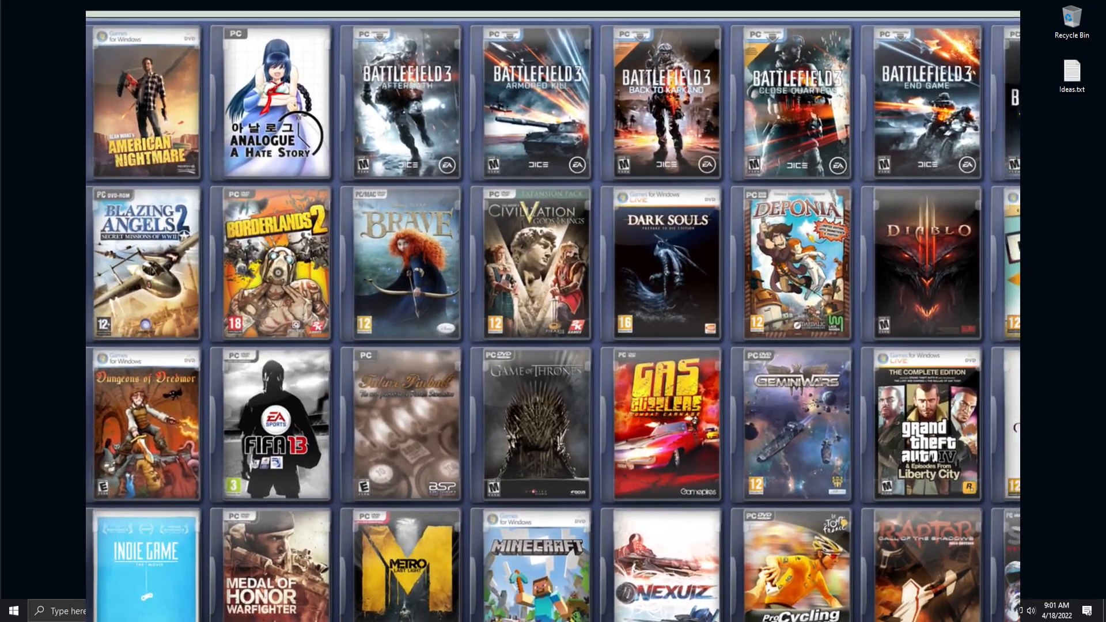
Bring up the FiveM taskbar jump list's shortcut menu, showing its Properties option.
scroll(down, 3)
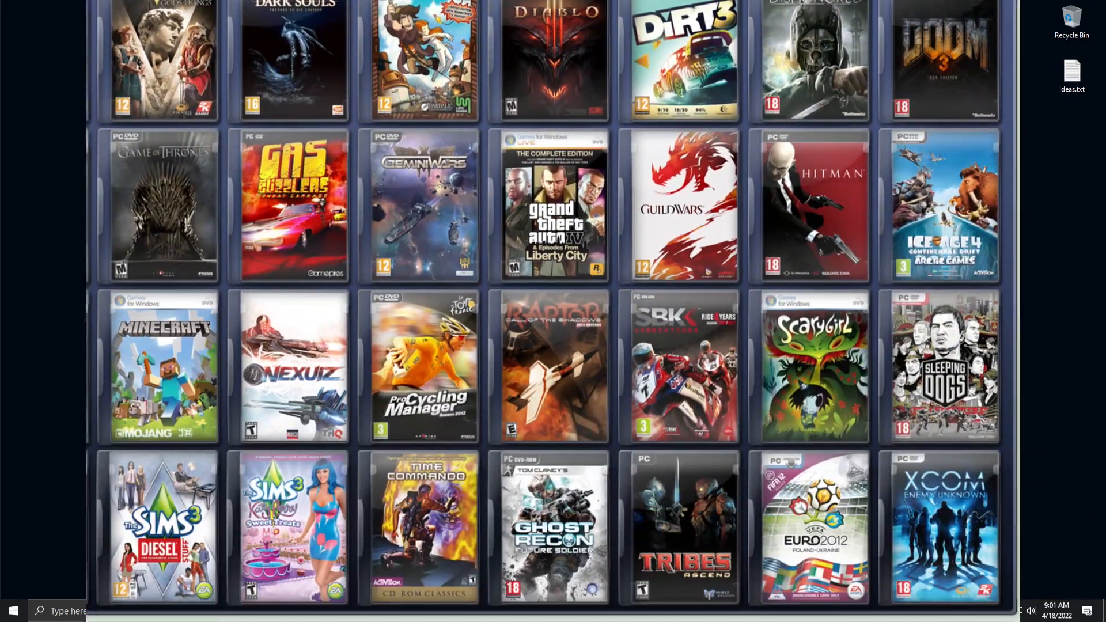
scroll(left, 3)
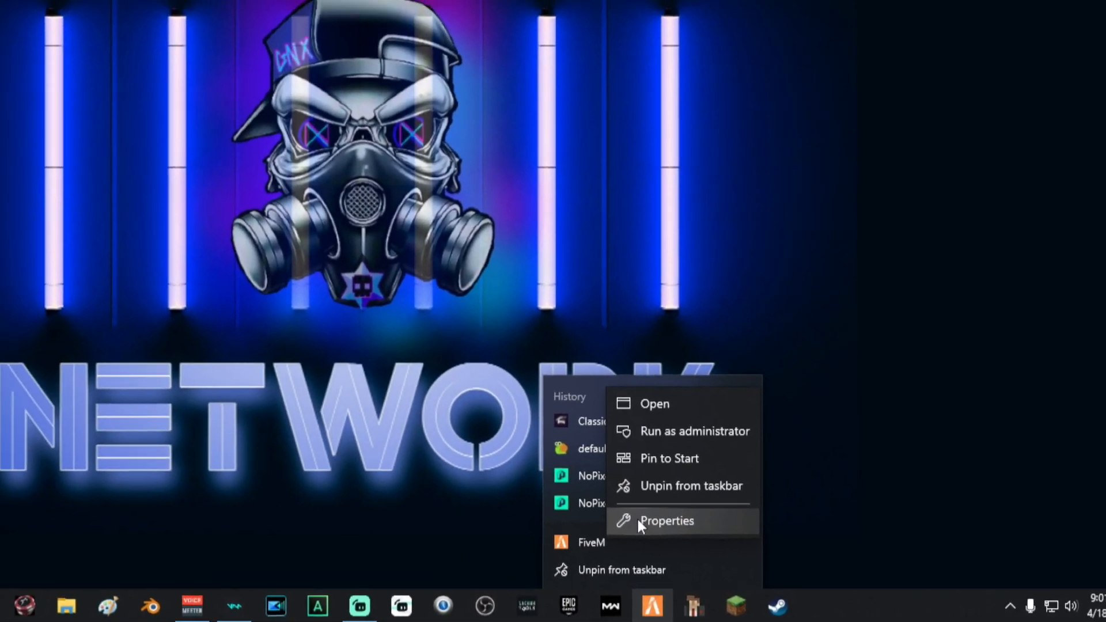
Set FiveM's shortcut to override high DPI scaling, performed by Application, and confirm.
click(666, 520)
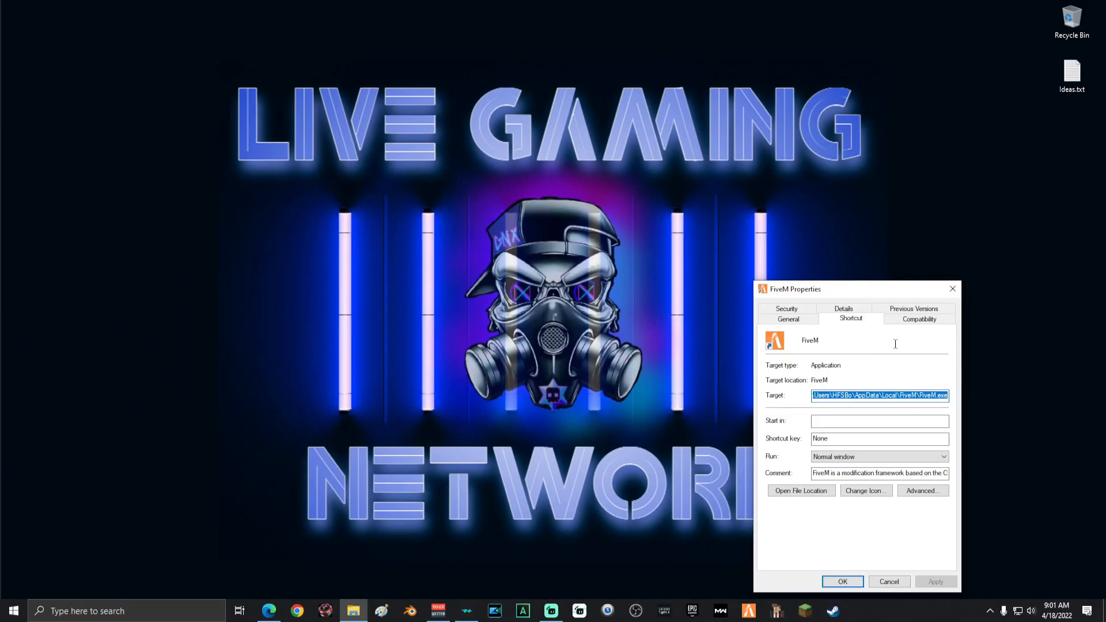
click(919, 317)
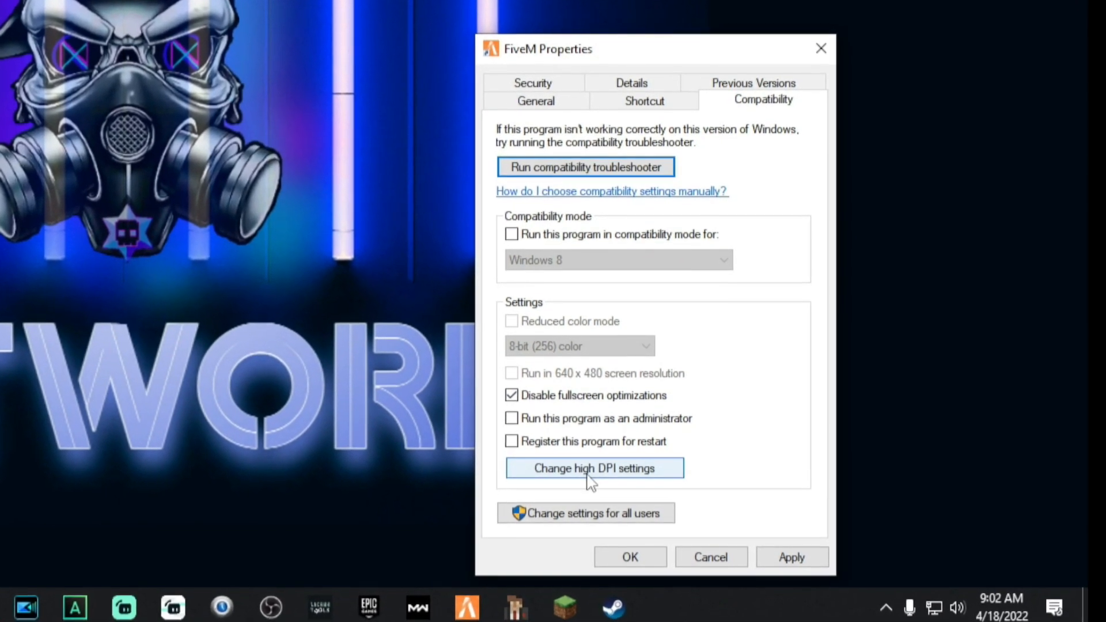
click(594, 468)
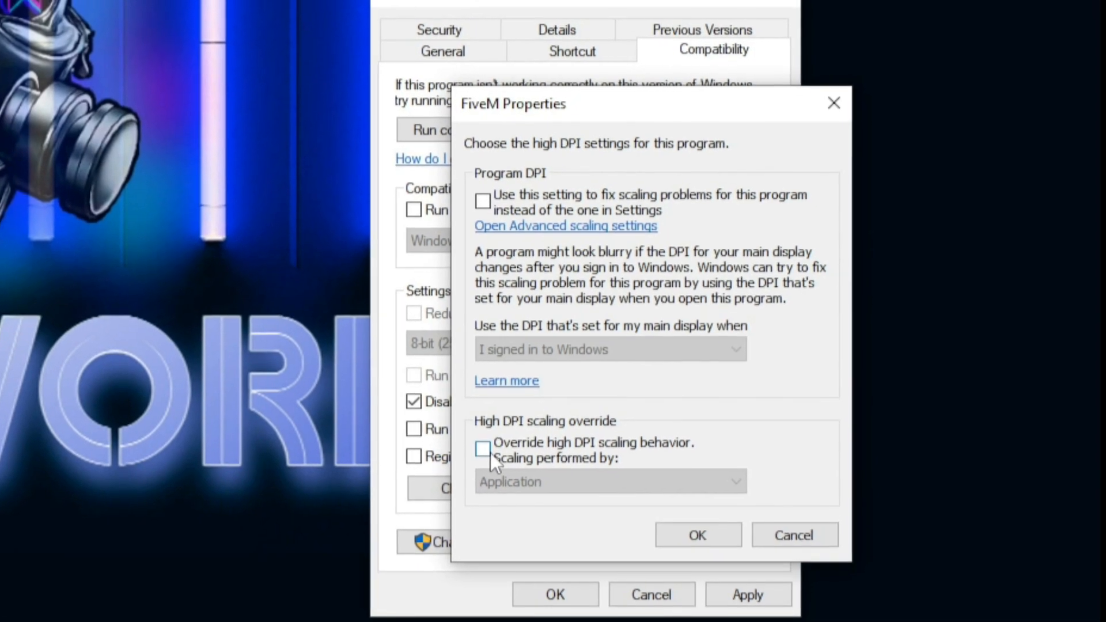
click(484, 450)
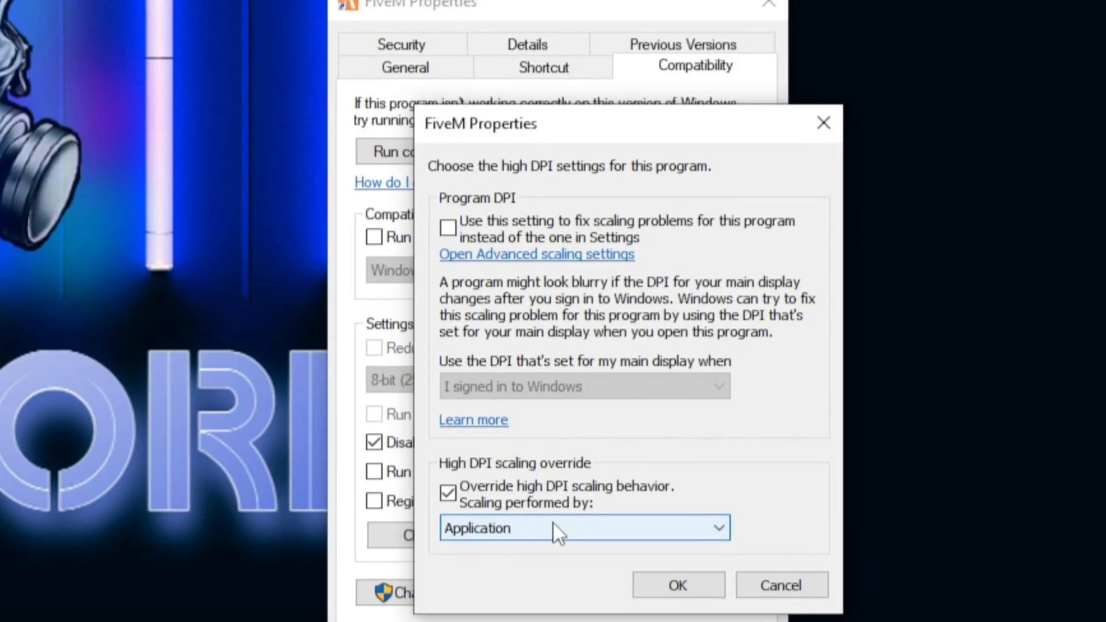
click(584, 527)
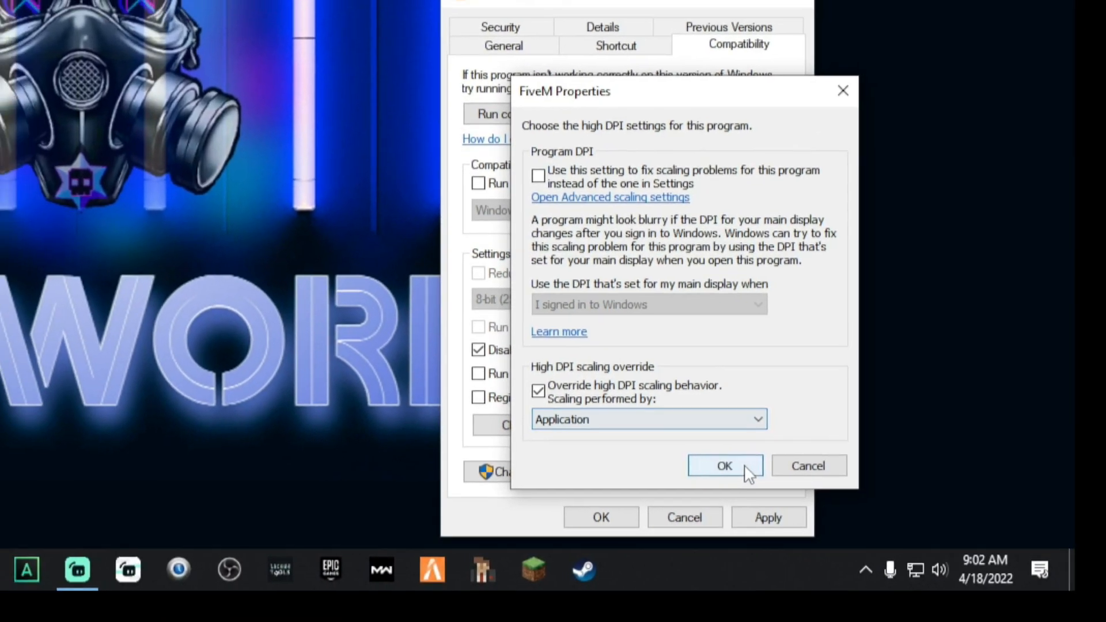
click(714, 466)
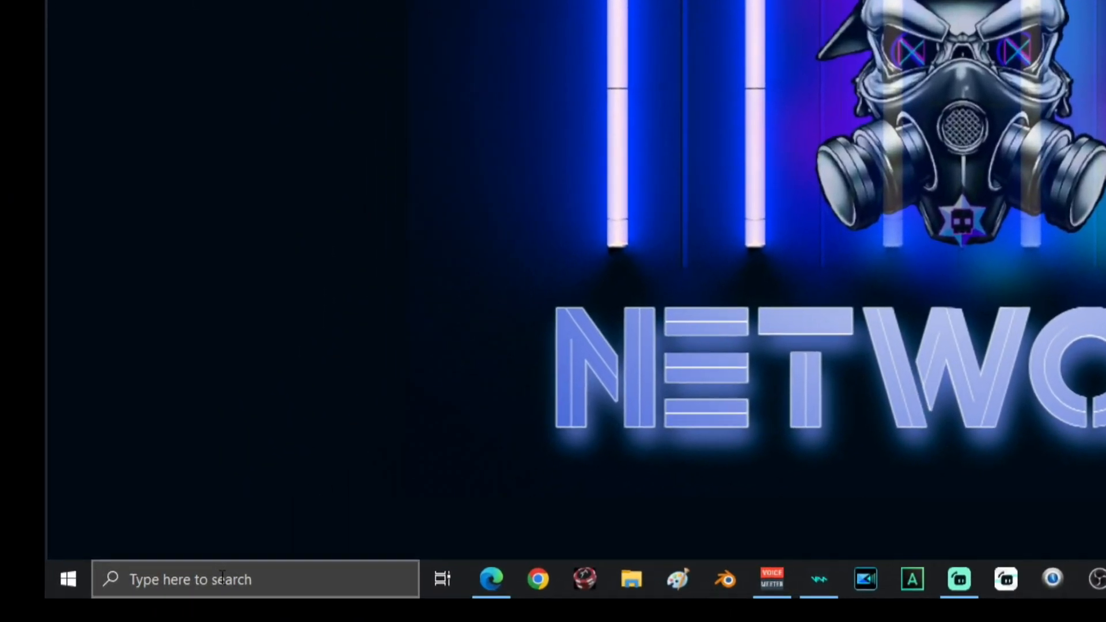
Turn on hardware-accelerated GPU scheduling in Graphics settings and pick FiveM.exe from AppData\Local\FiveM.
text(GPU)
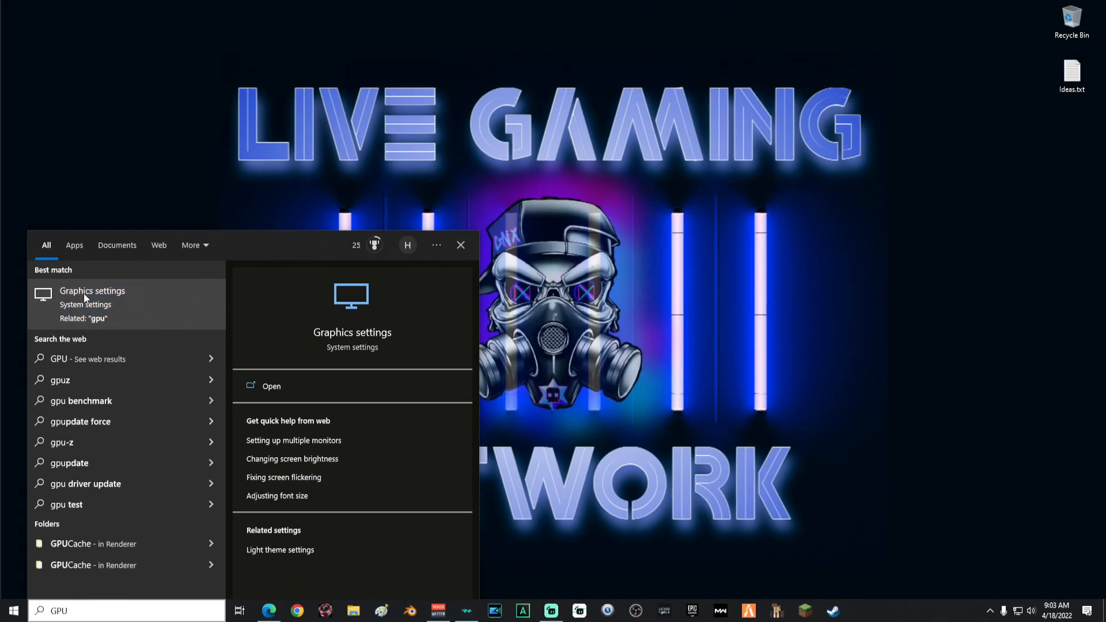
click(272, 386)
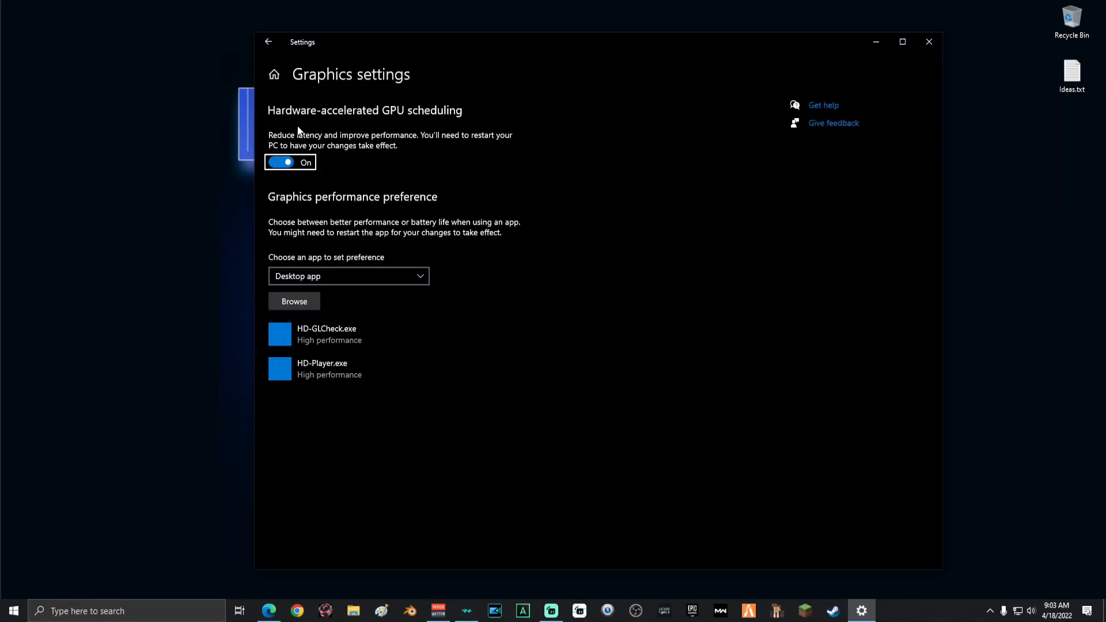
mouse_move(418, 121)
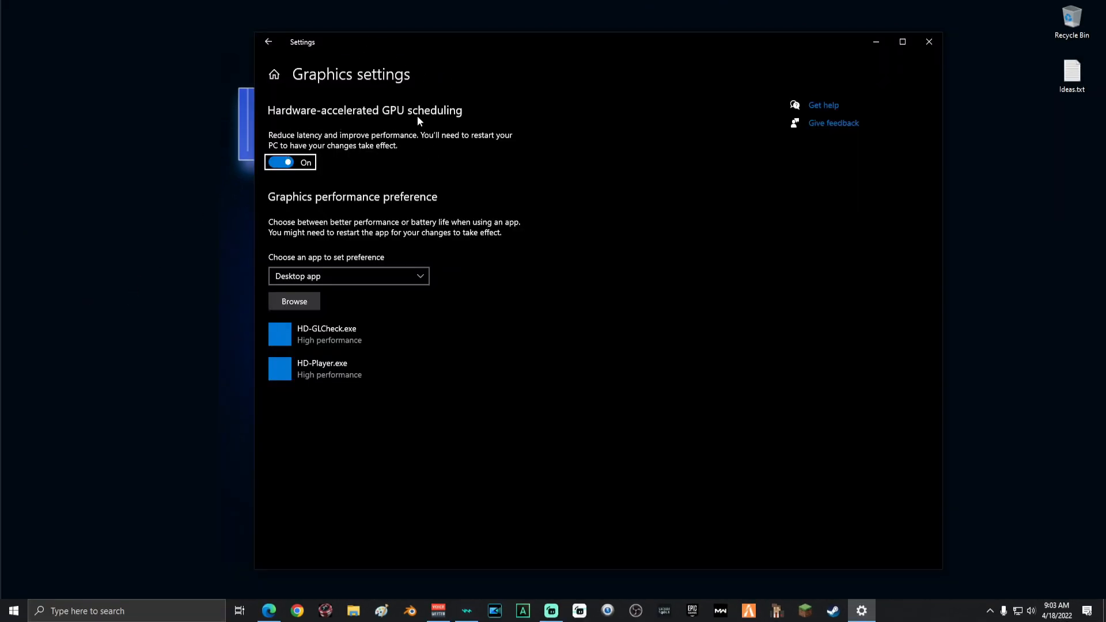
click(286, 162)
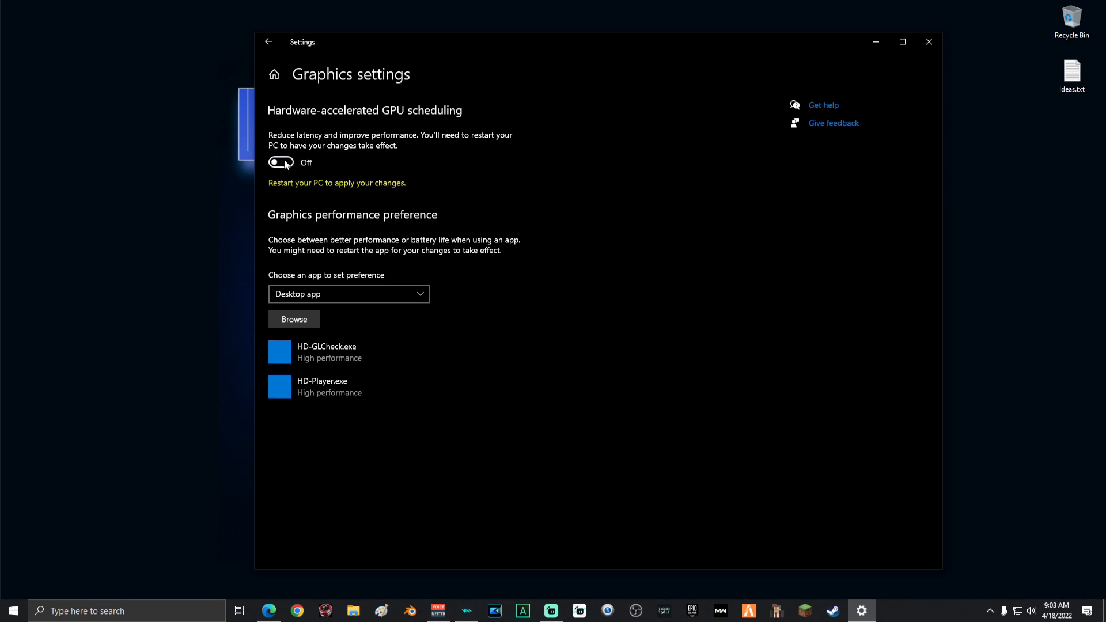
click(280, 162)
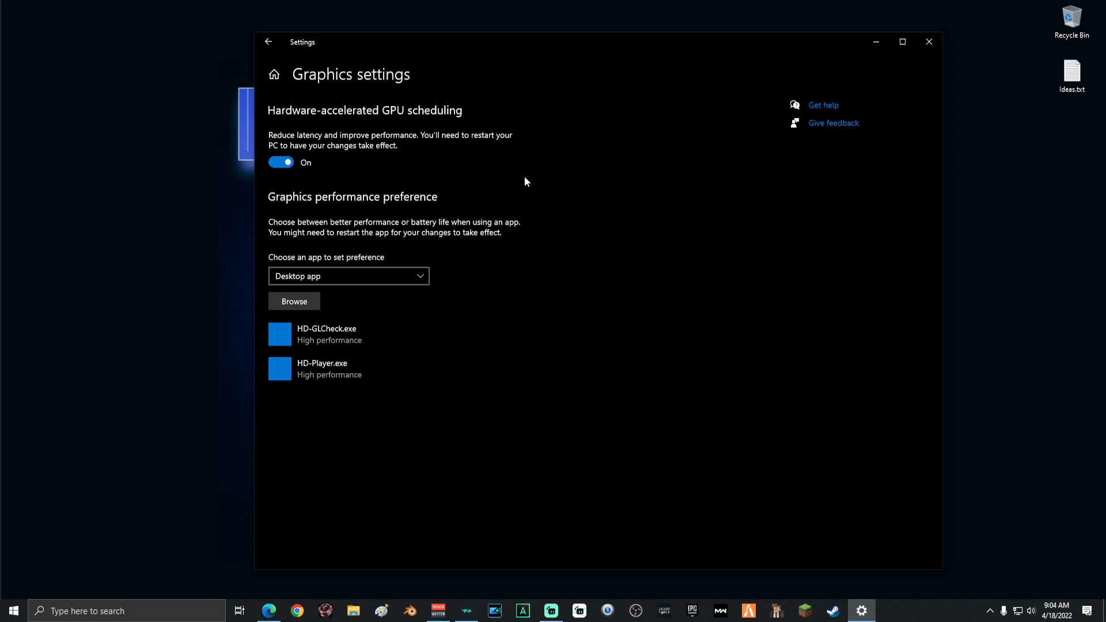
mouse_move(308, 444)
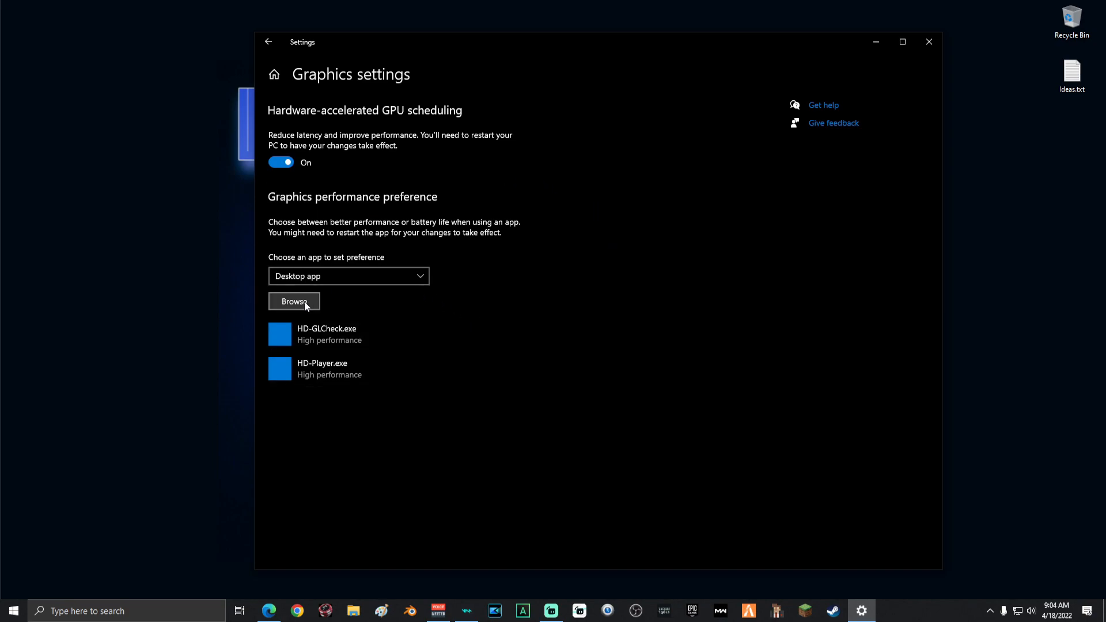
click(294, 301)
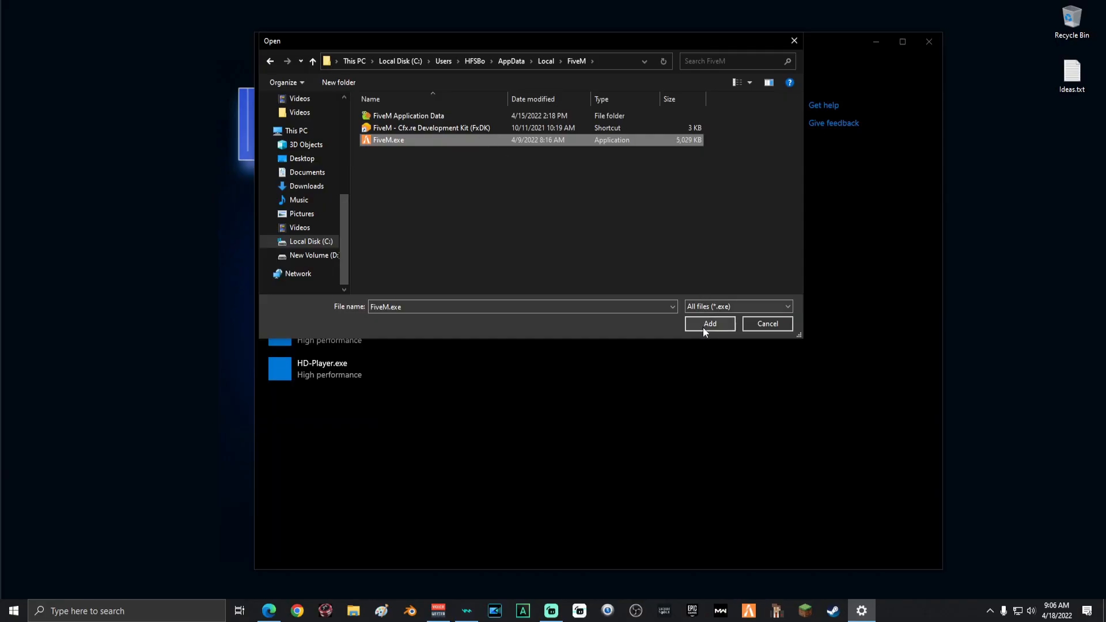
Add FiveM to Graphics settings and set its preference to High performance.
click(709, 324)
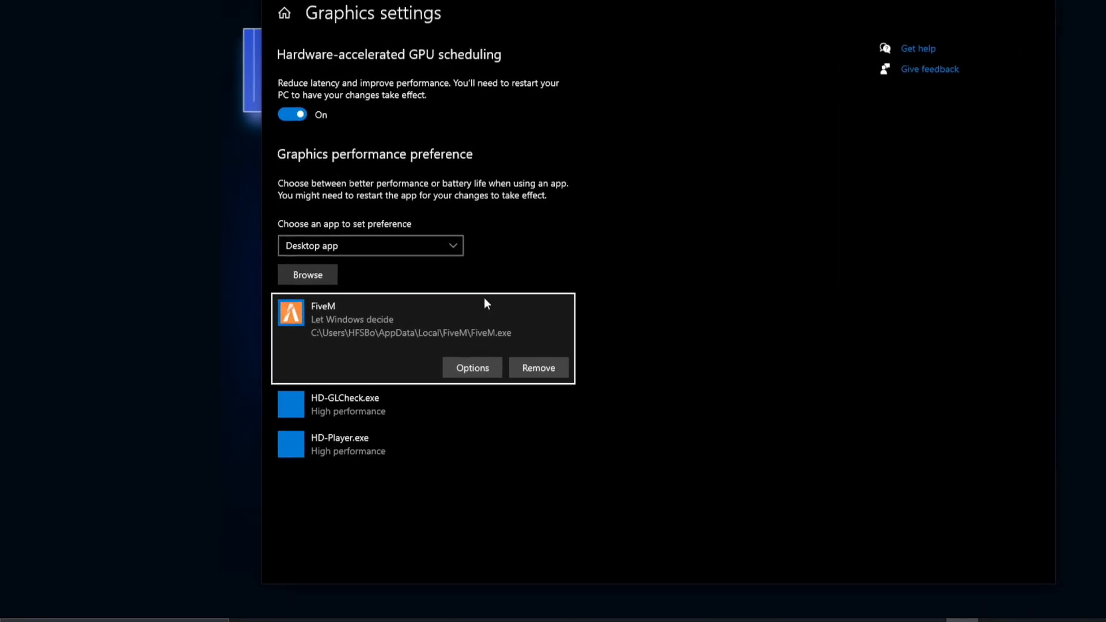
click(471, 367)
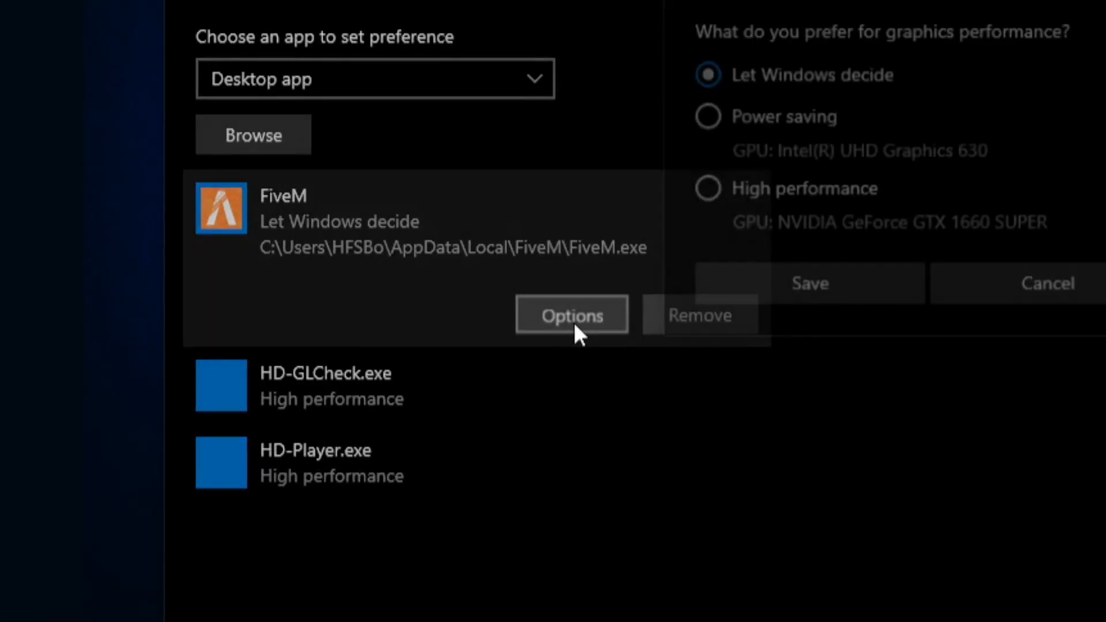
click(571, 314)
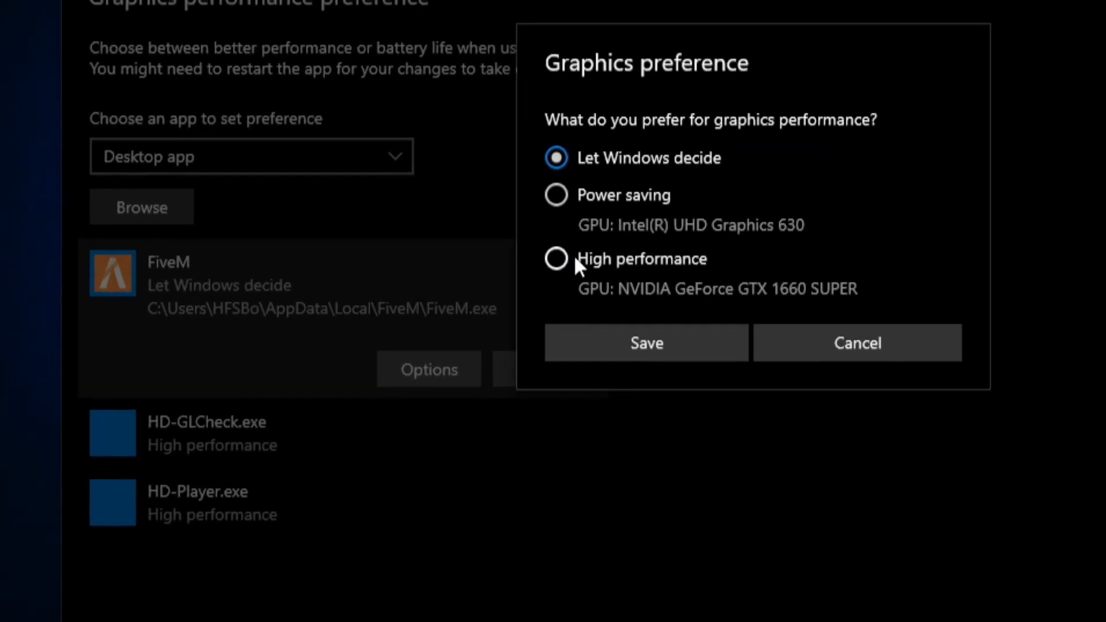
click(556, 258)
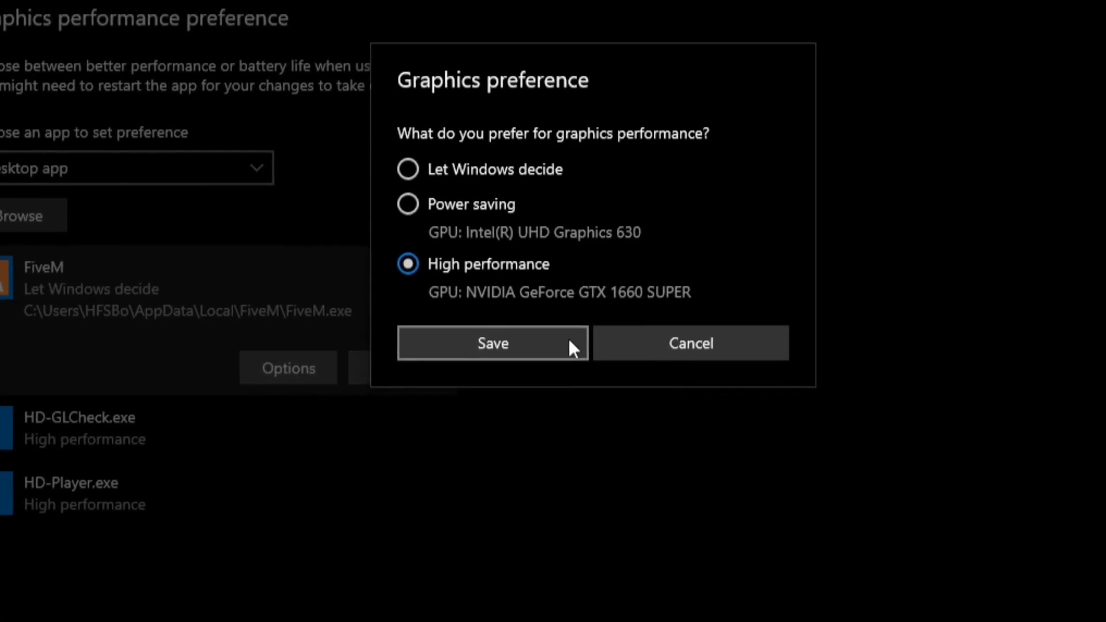
click(493, 342)
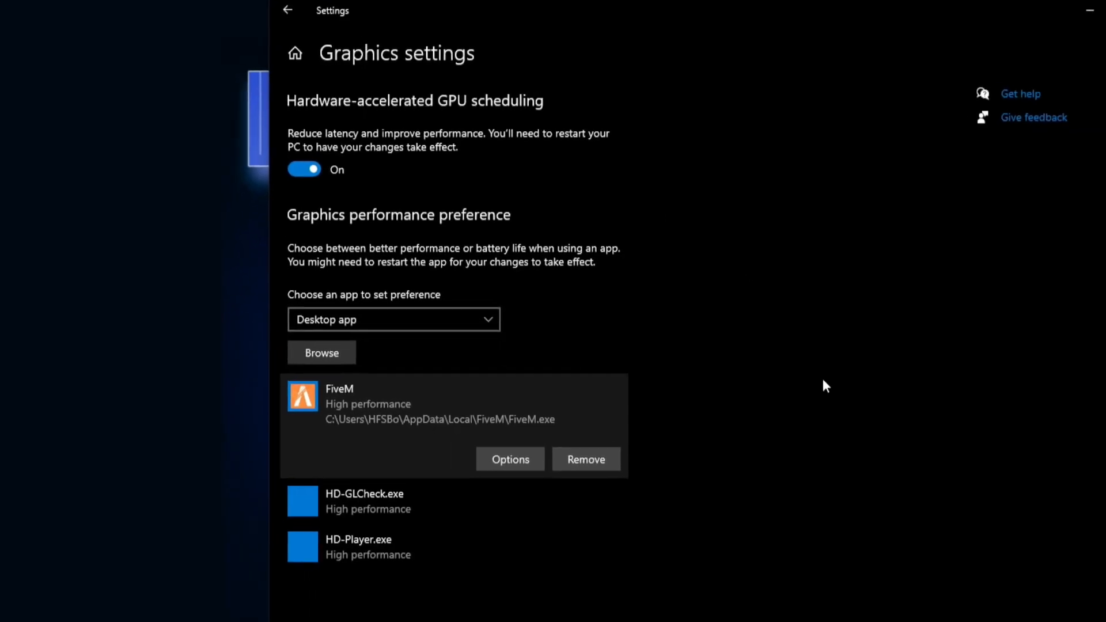
Recheck FiveM's High performance graphics preference and save it again.
click(510, 459)
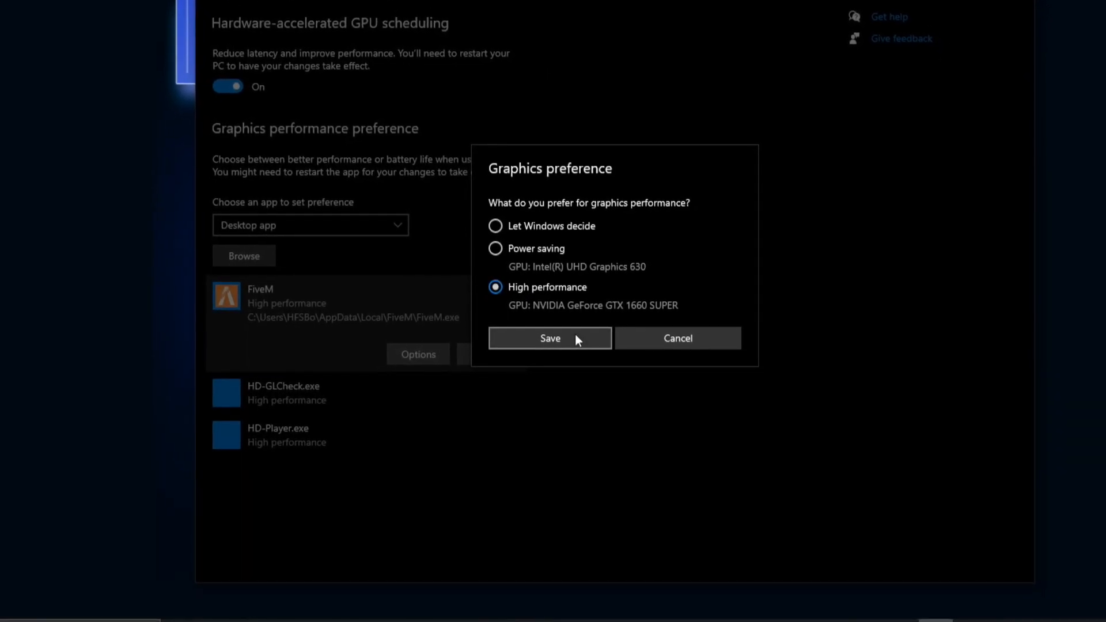
click(549, 338)
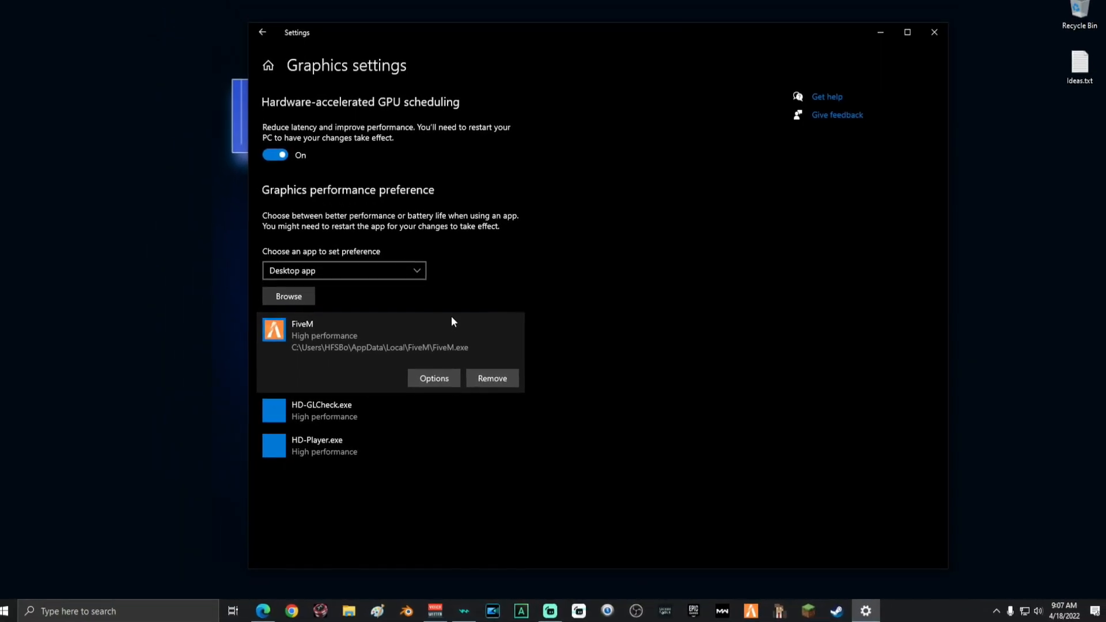
click(934, 32)
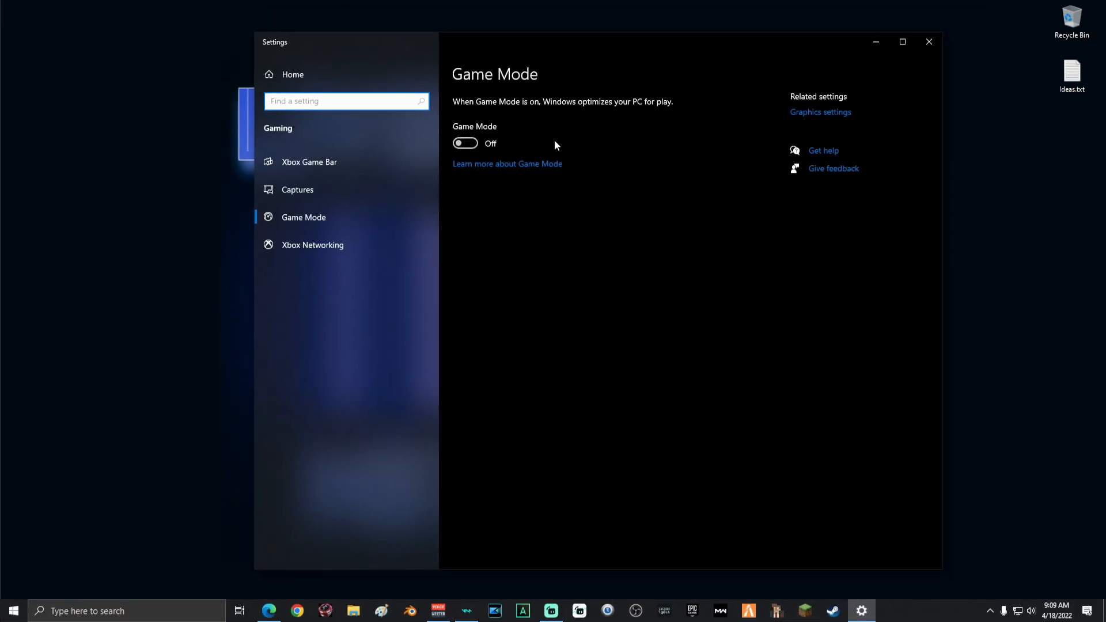
Switch the Game Mode toggle to On, then close the Settings window.
click(465, 144)
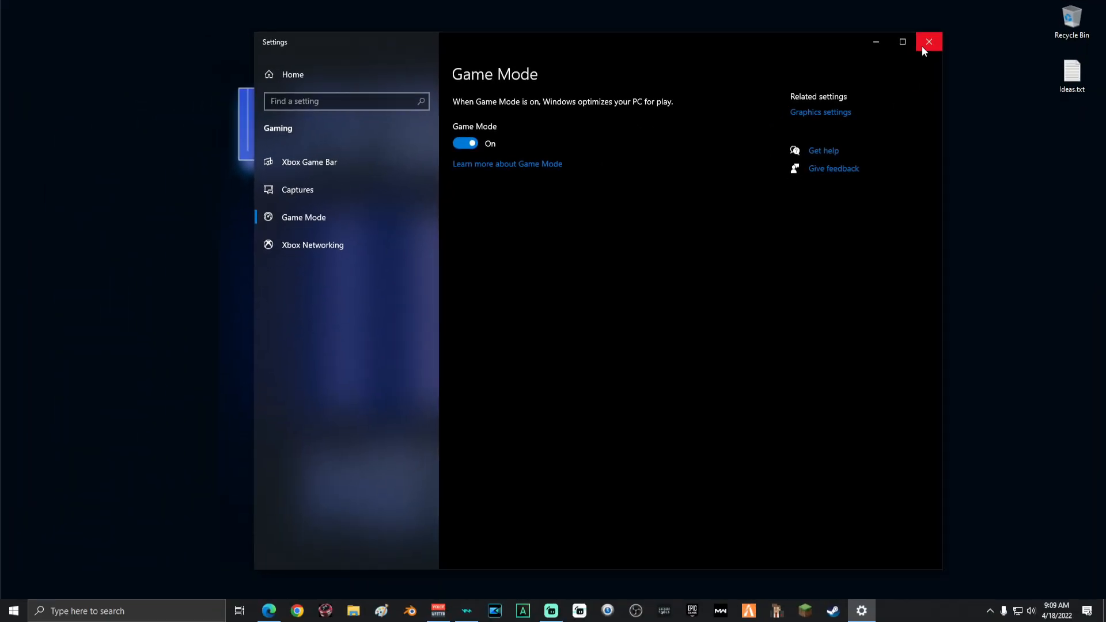
click(928, 41)
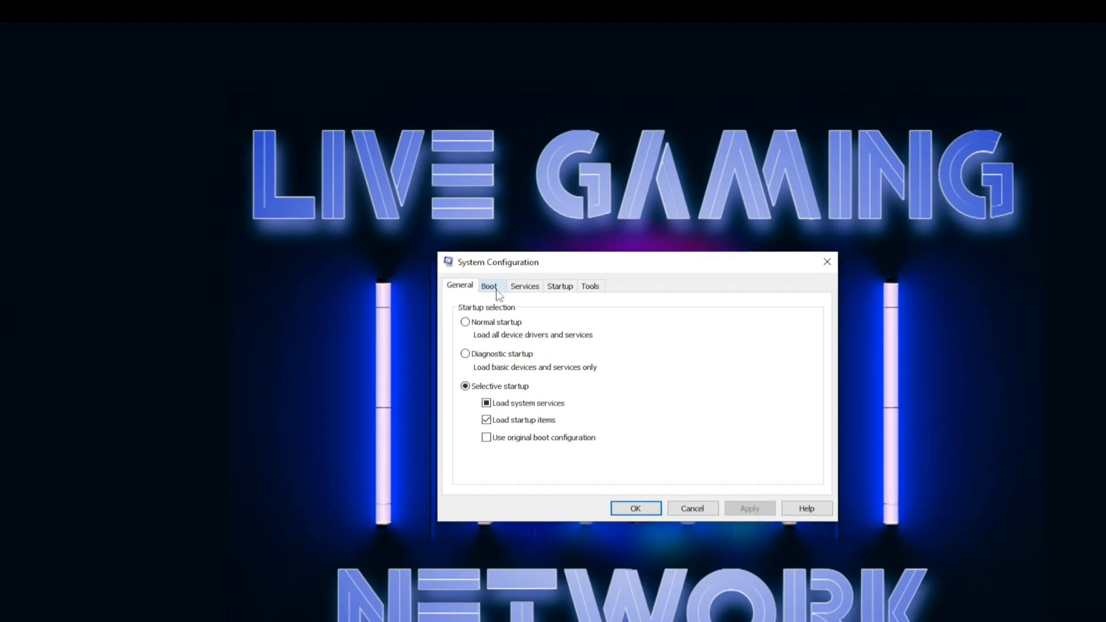
Enable Number of processors at 20 in msconfig's advanced boot options.
click(489, 286)
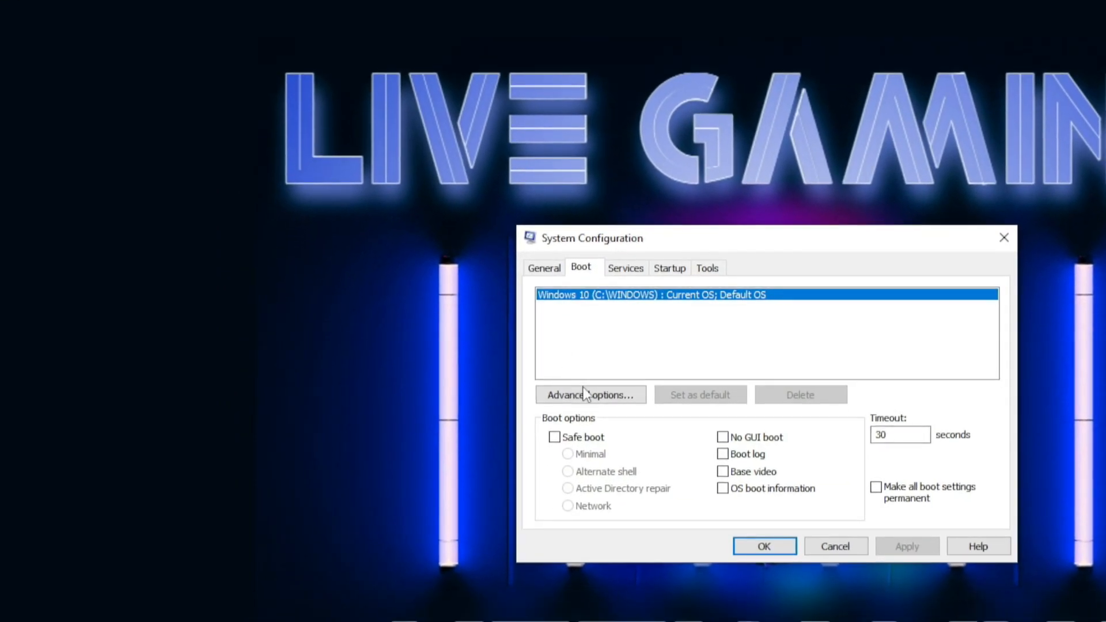
click(590, 394)
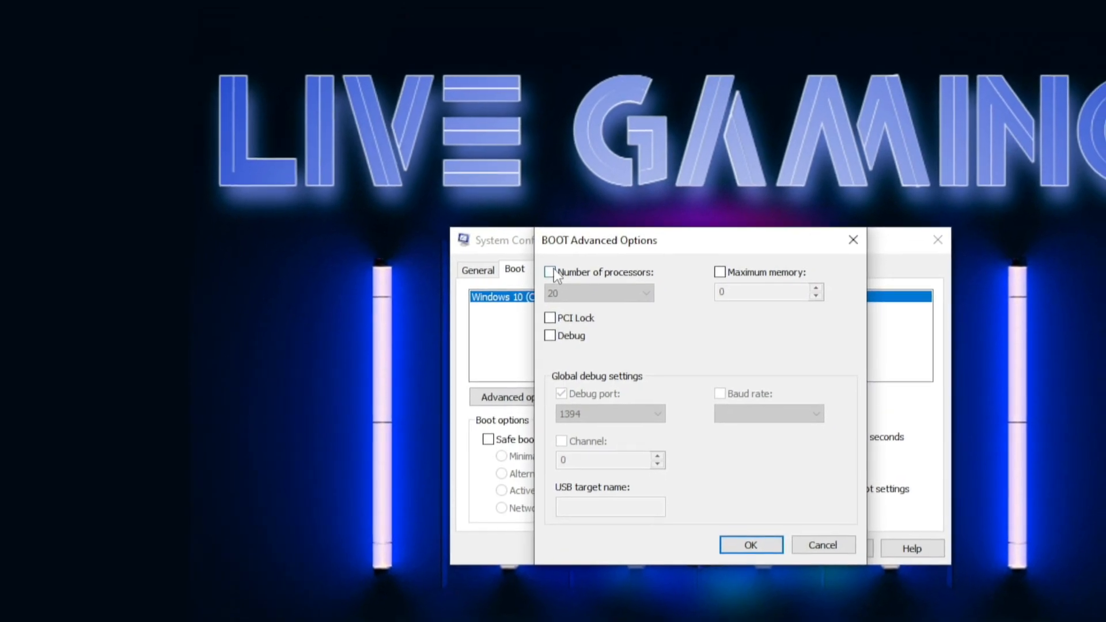
click(550, 273)
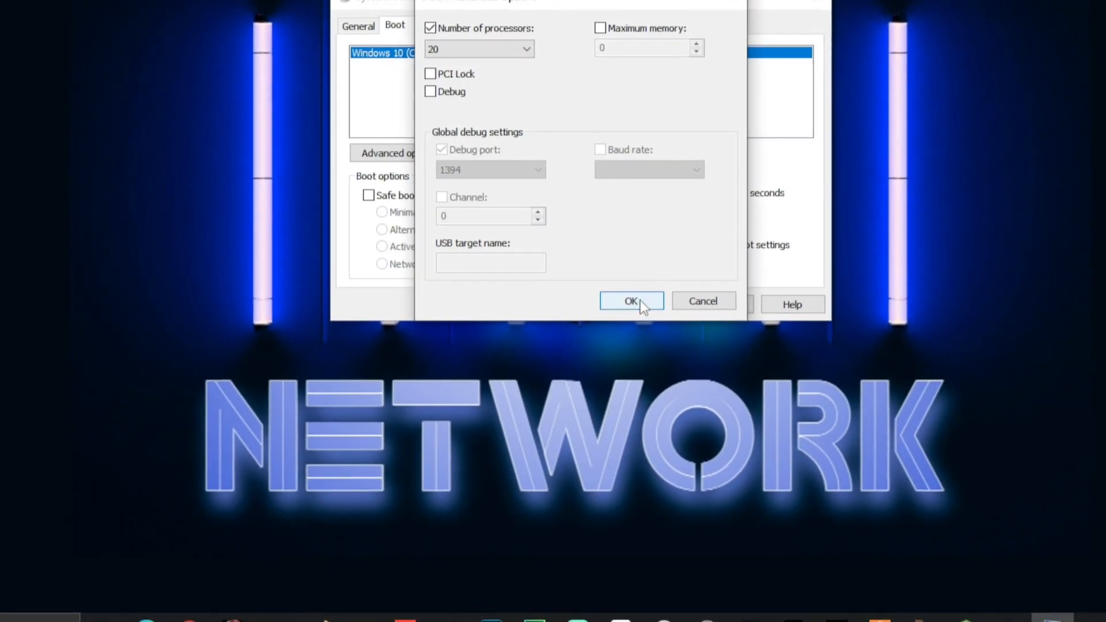
click(630, 301)
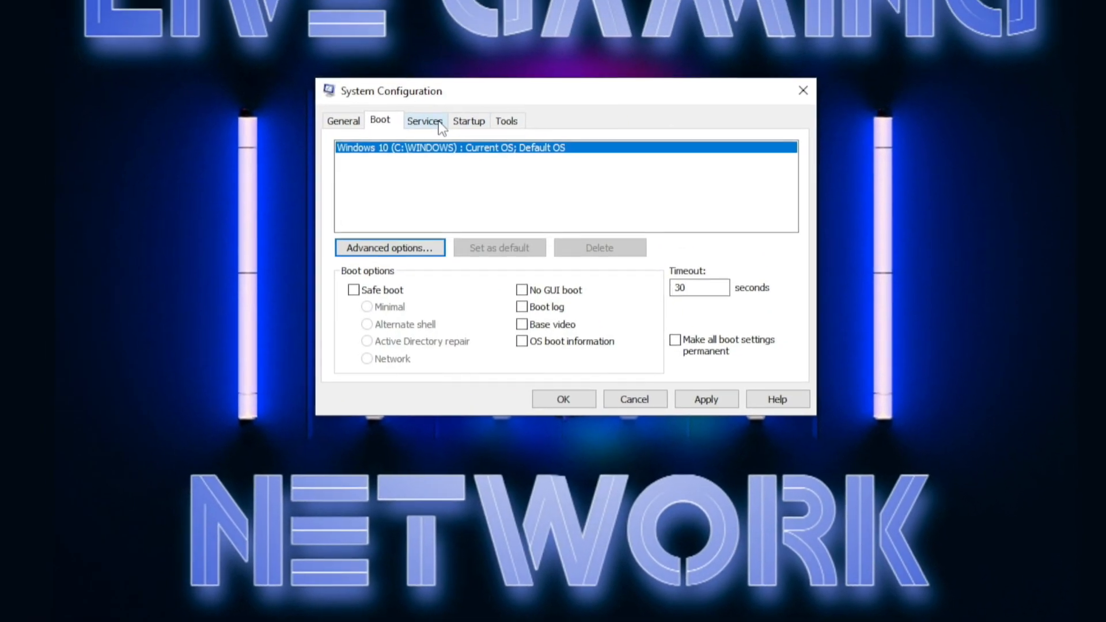
Hide Microsoft services, disable third-party ones like Rockstar Game Library Service, and exit without restarting.
click(423, 120)
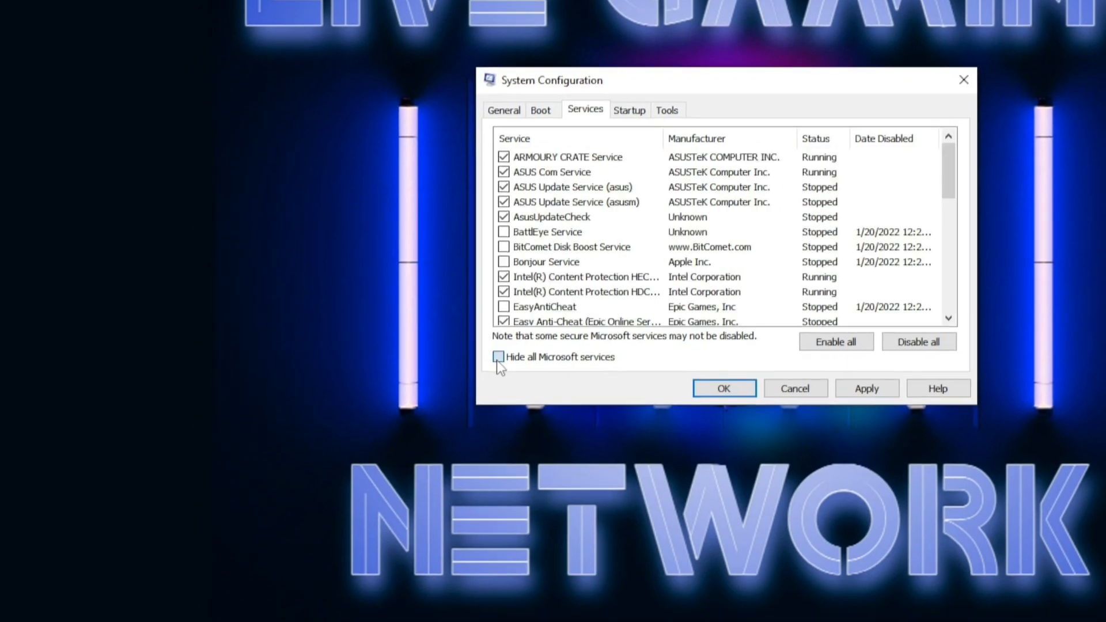
click(497, 356)
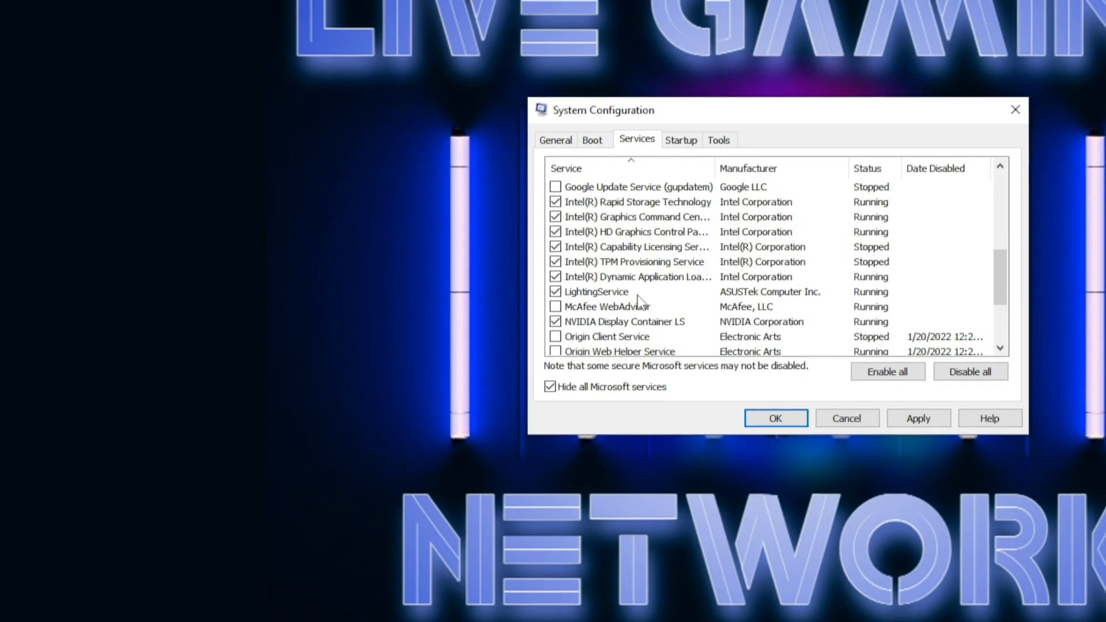
drag(599, 110, 599, 147)
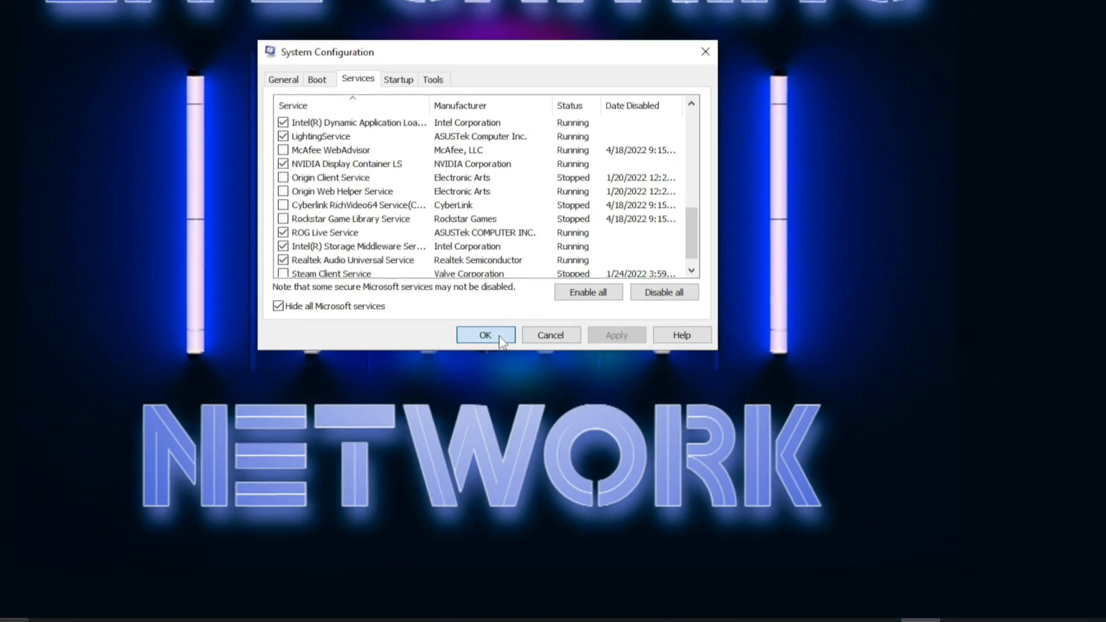
click(485, 335)
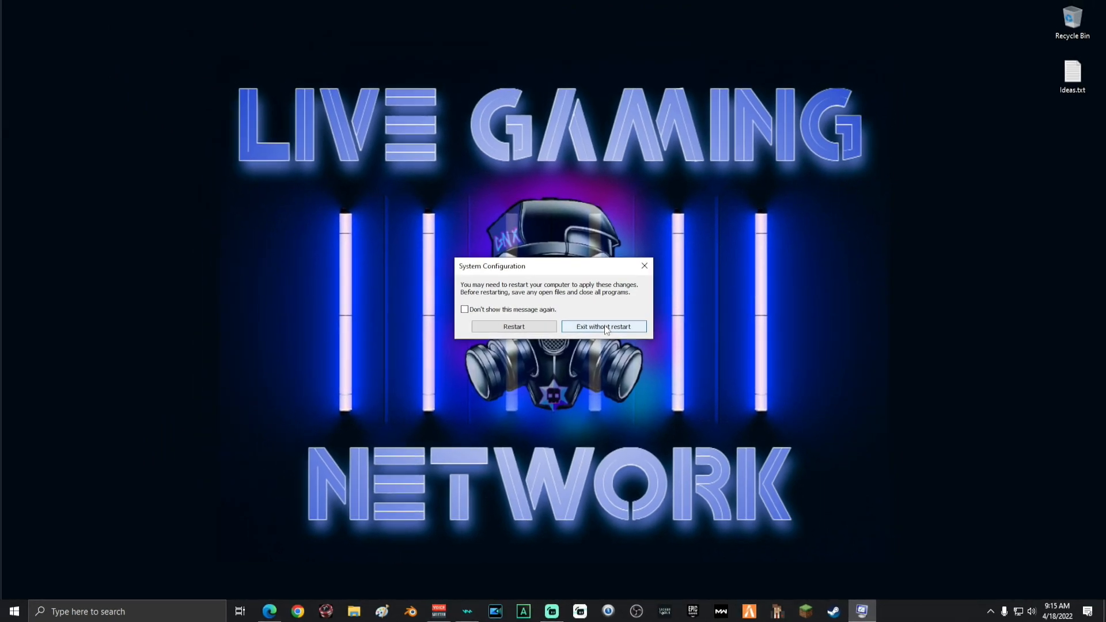
click(603, 326)
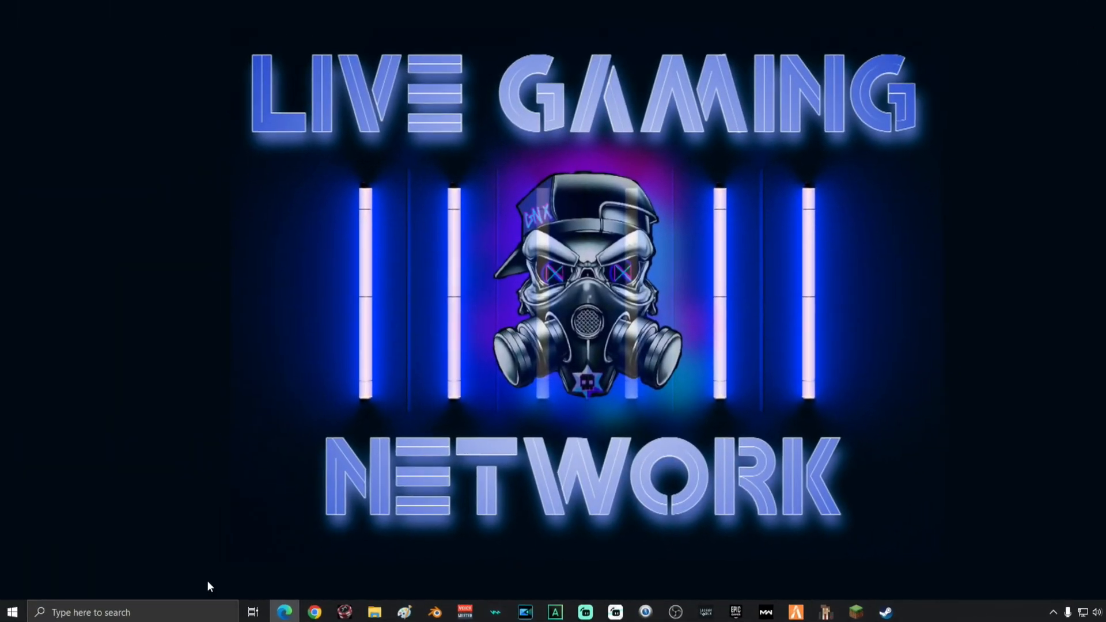
Create a High performance-based power plan named 'MAX Performance' with display and sleep set to Never.
text(power plan)
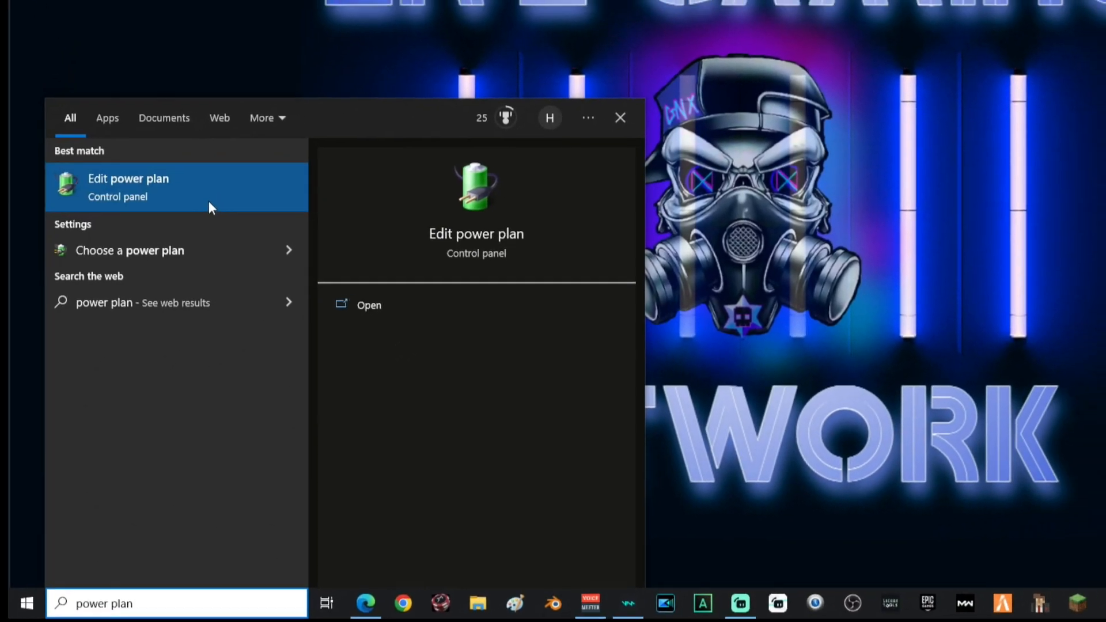
click(128, 187)
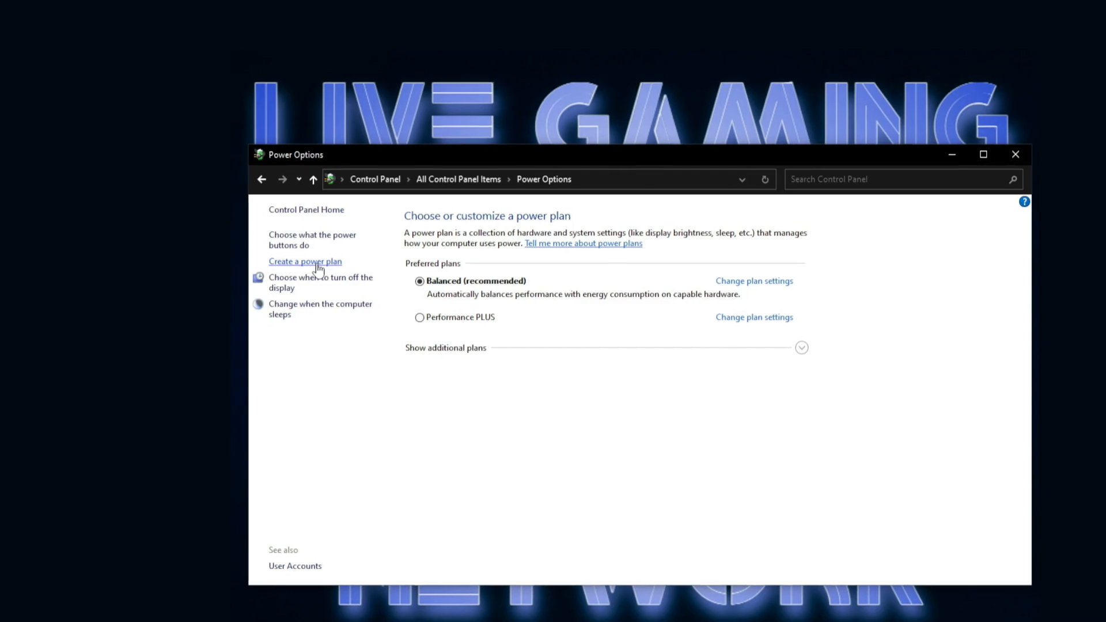
click(305, 261)
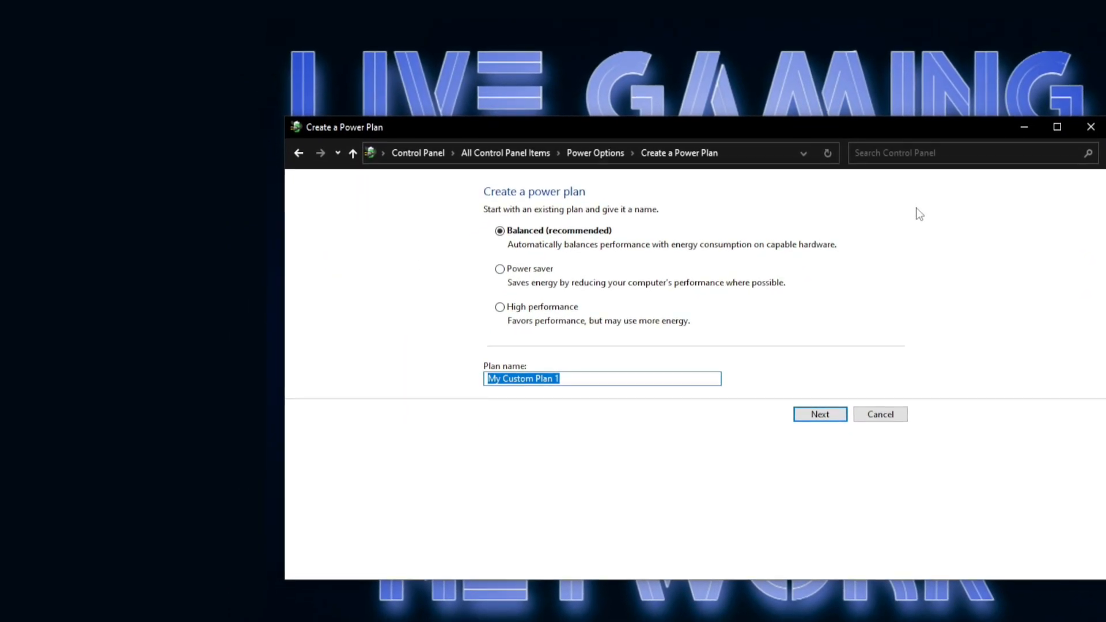
text(MAX Performance)
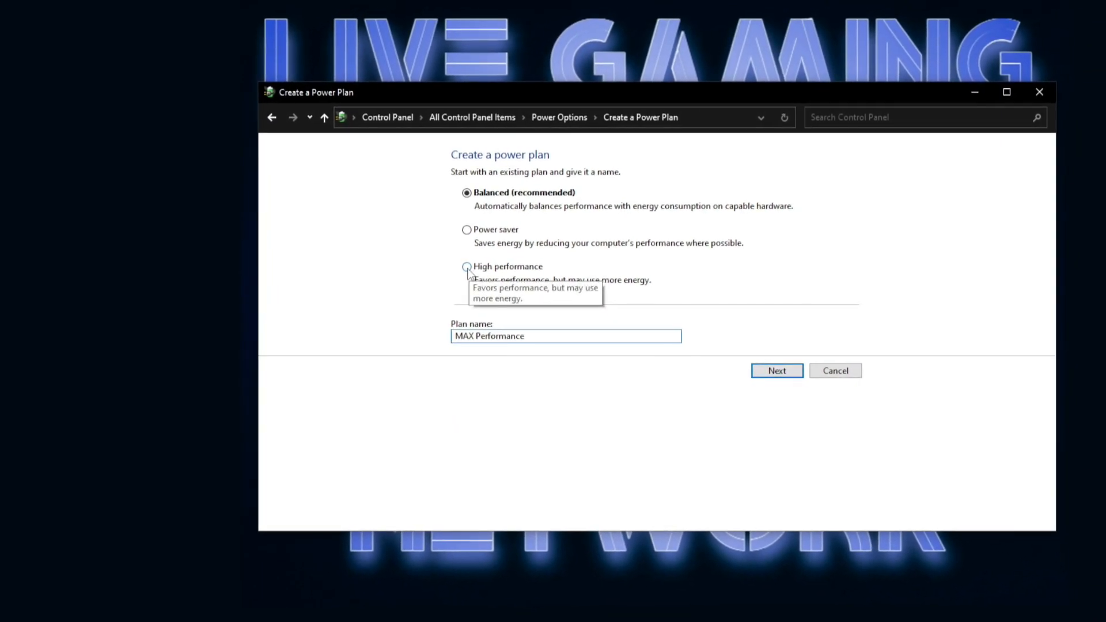
click(466, 266)
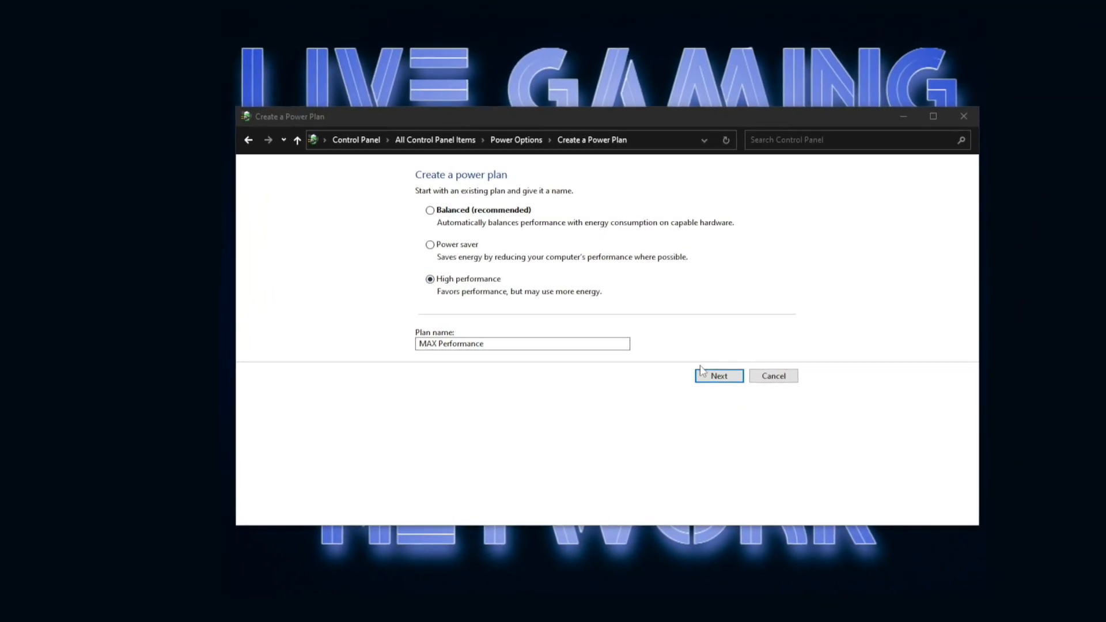
click(718, 375)
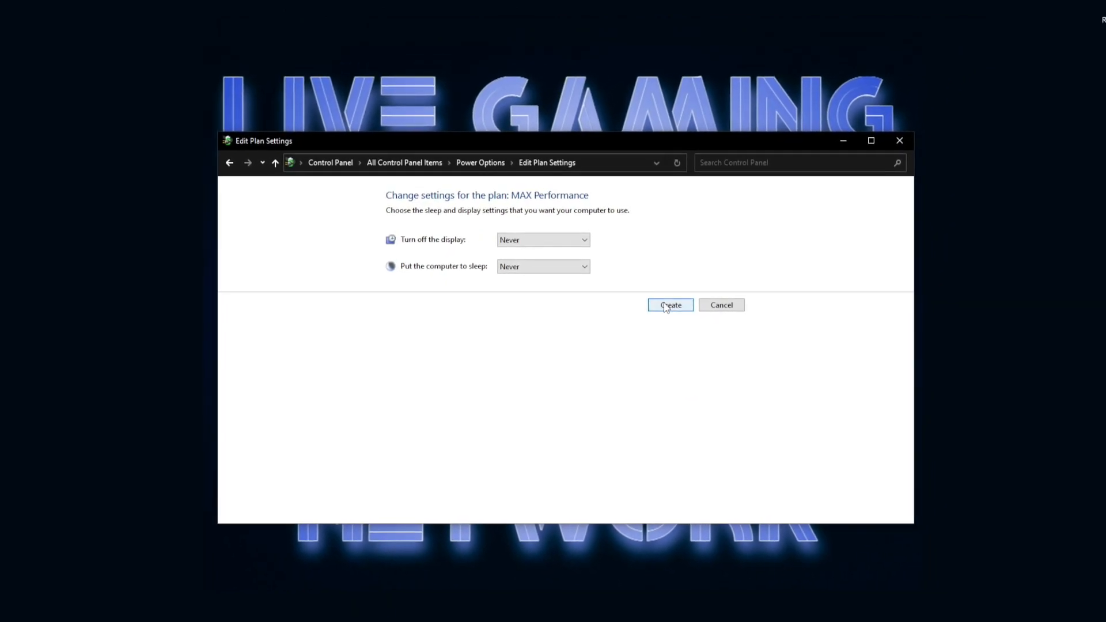
click(669, 304)
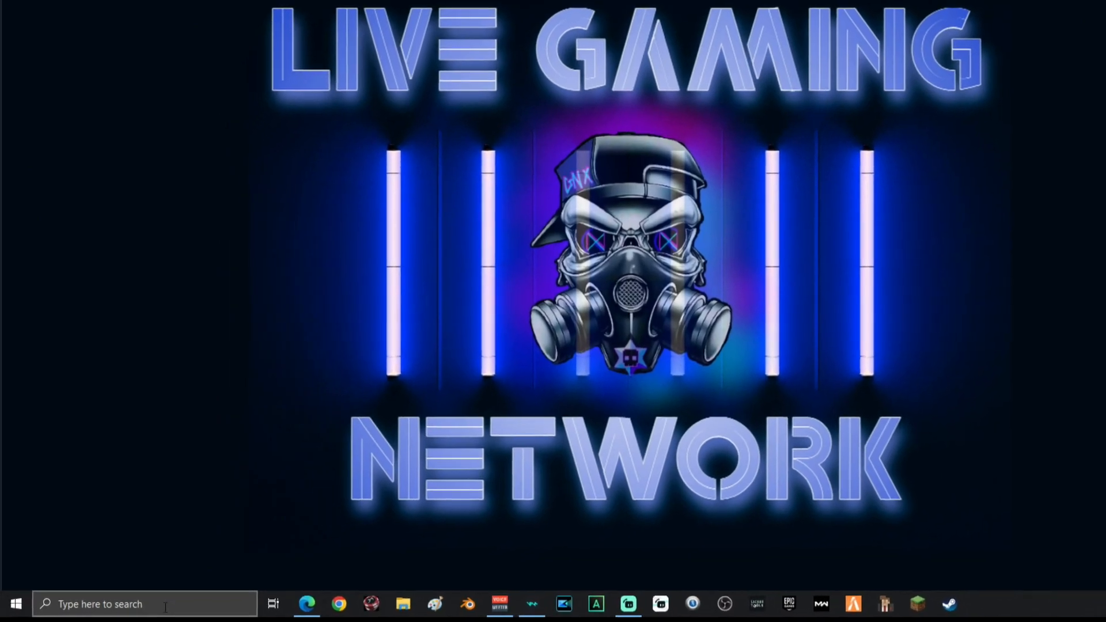
text(backgro)
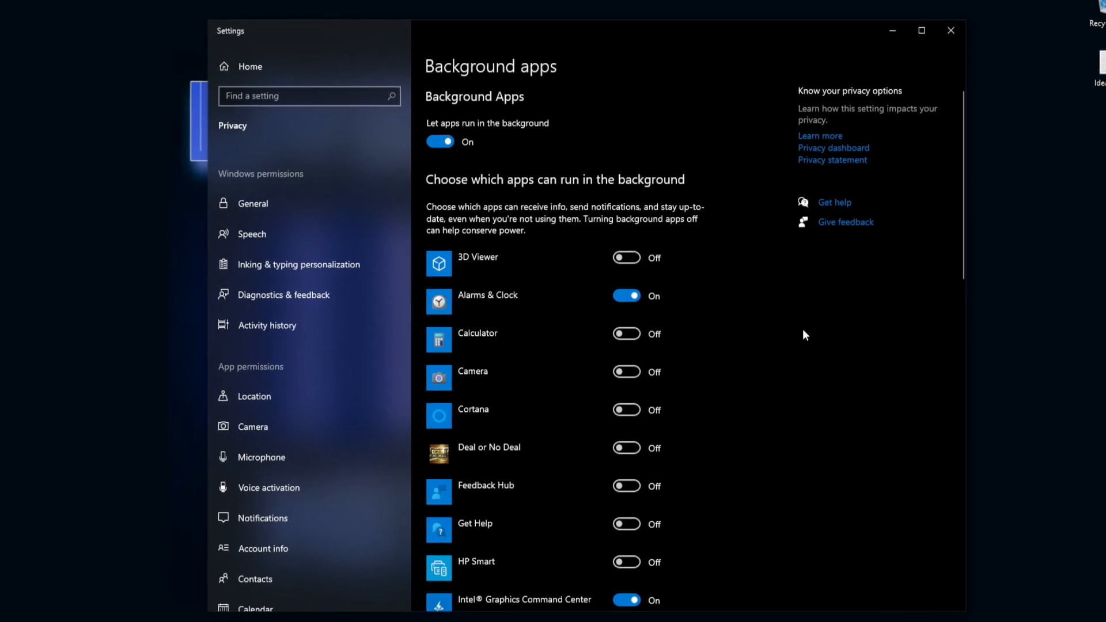
scroll(down, 3)
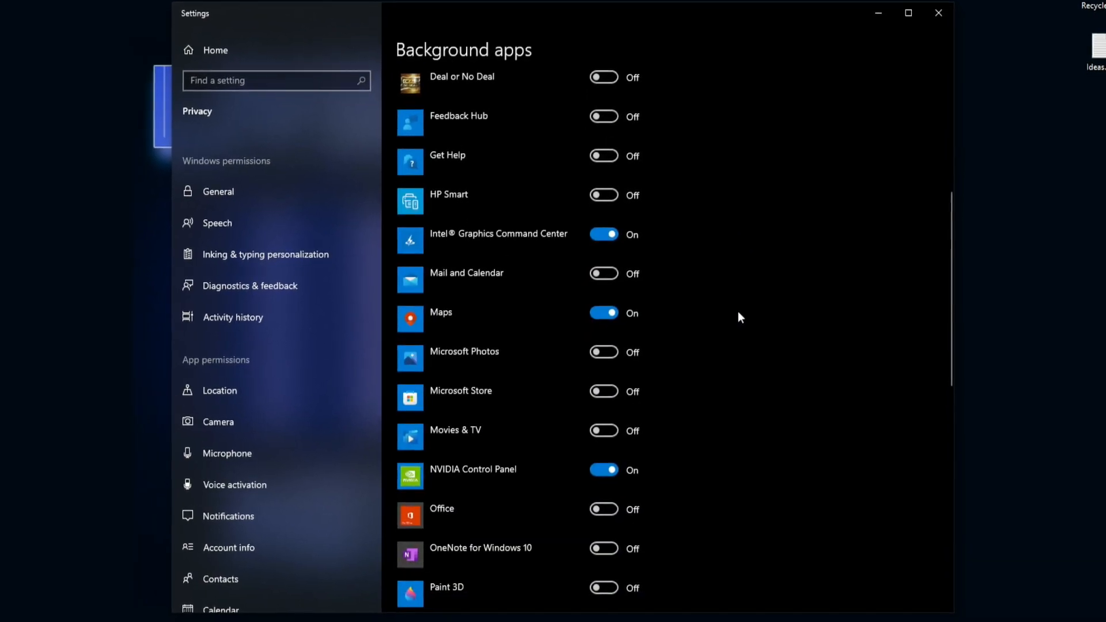
scroll(down, 3)
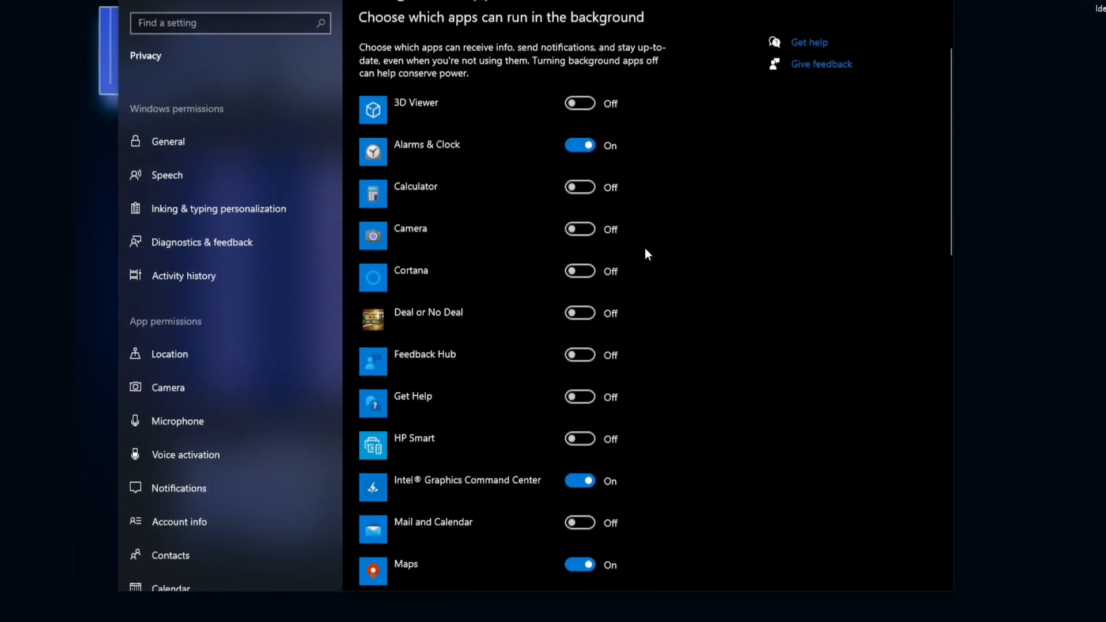
scroll(down, 3)
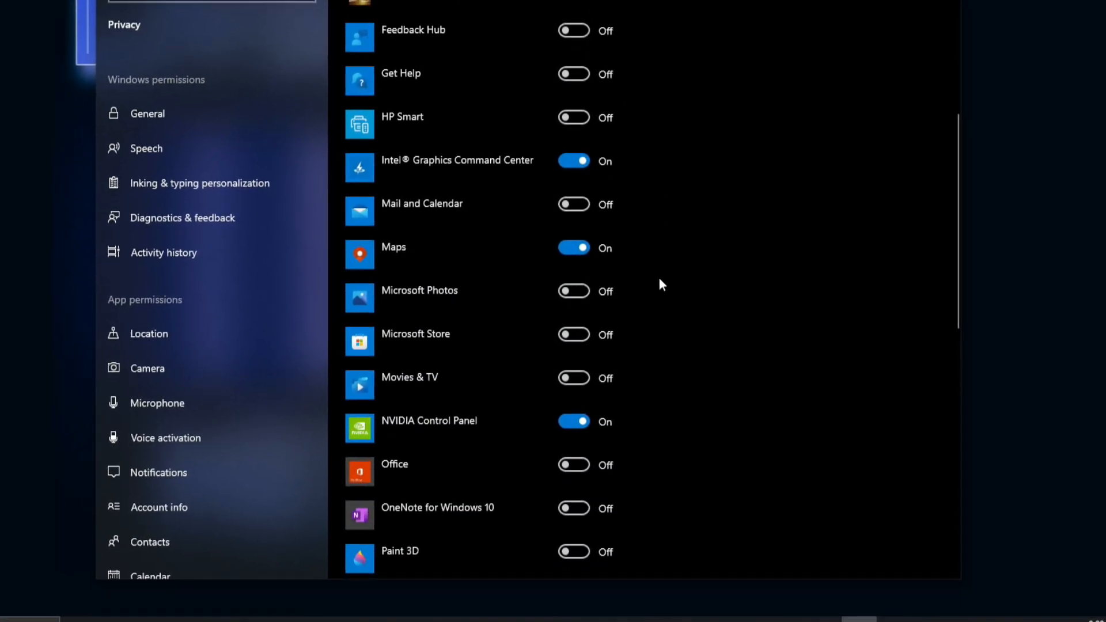
scroll(down, 3)
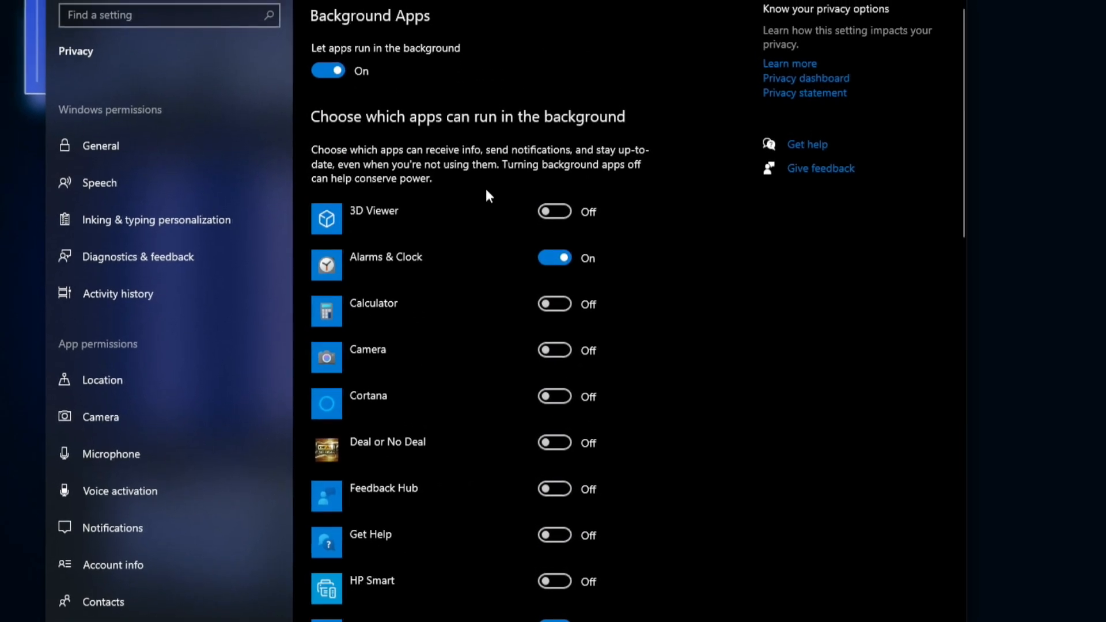
click(327, 69)
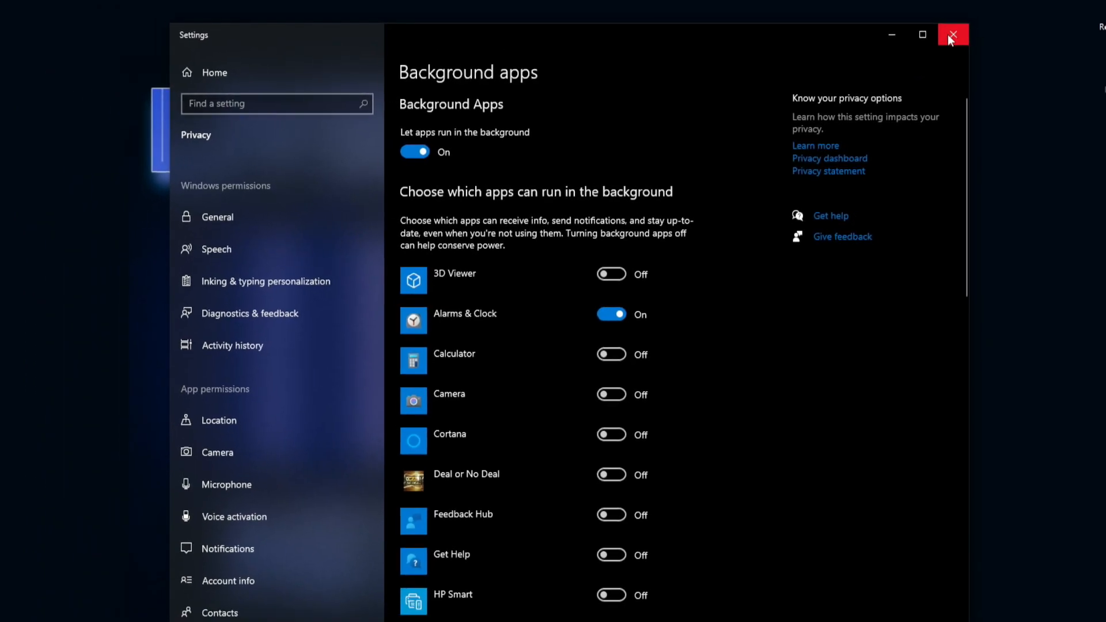
click(952, 33)
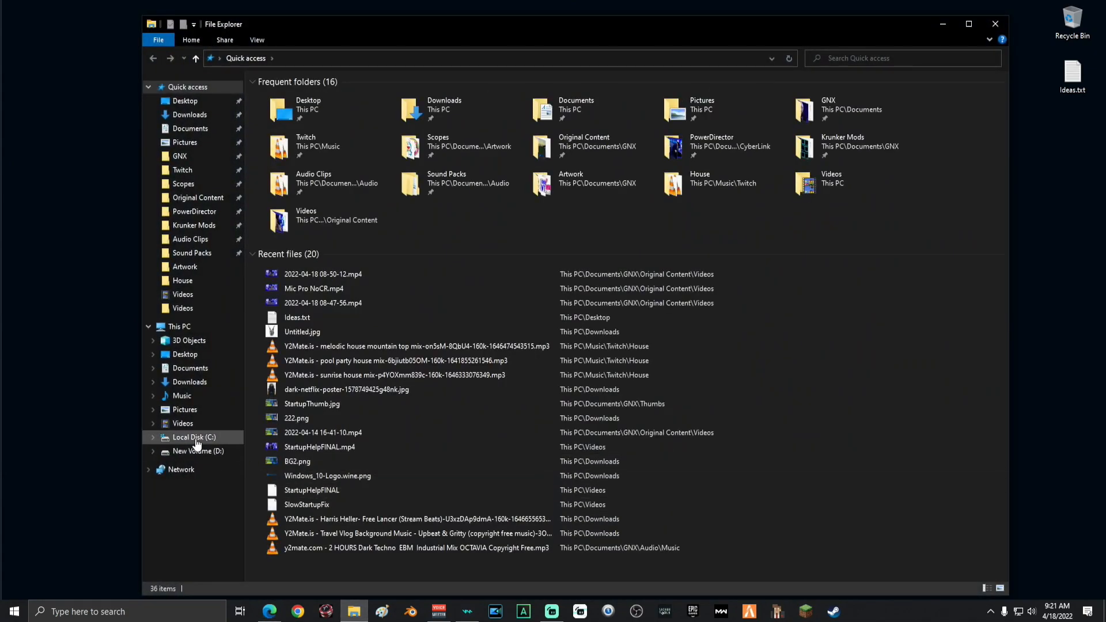
Launch Disk Cleanup from drive C's properties and close the properties window.
click(192, 436)
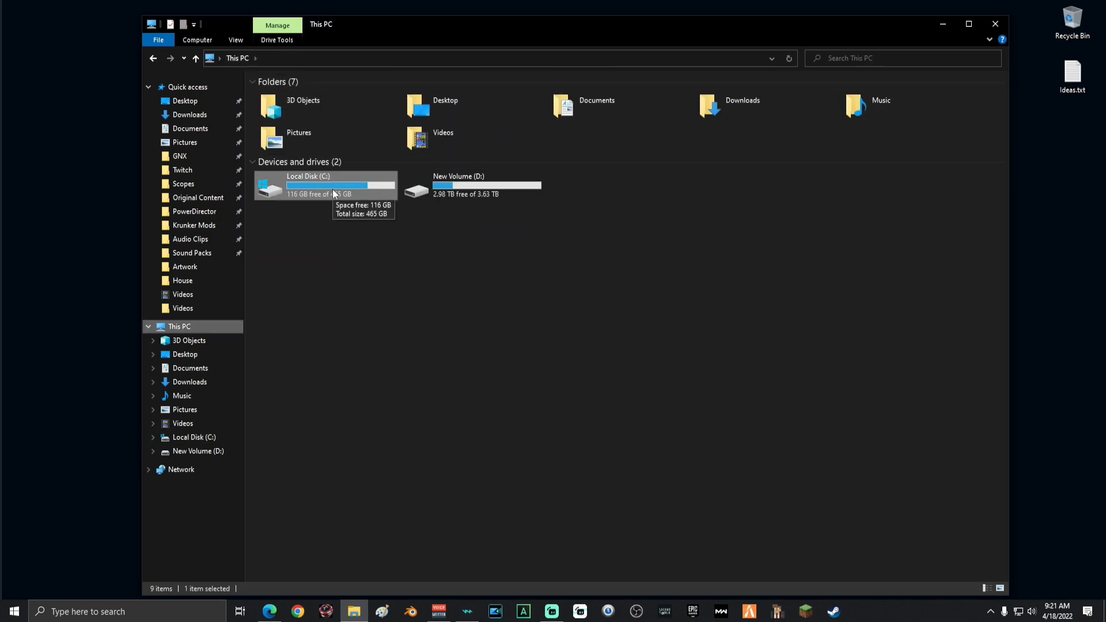
right_click(333, 189)
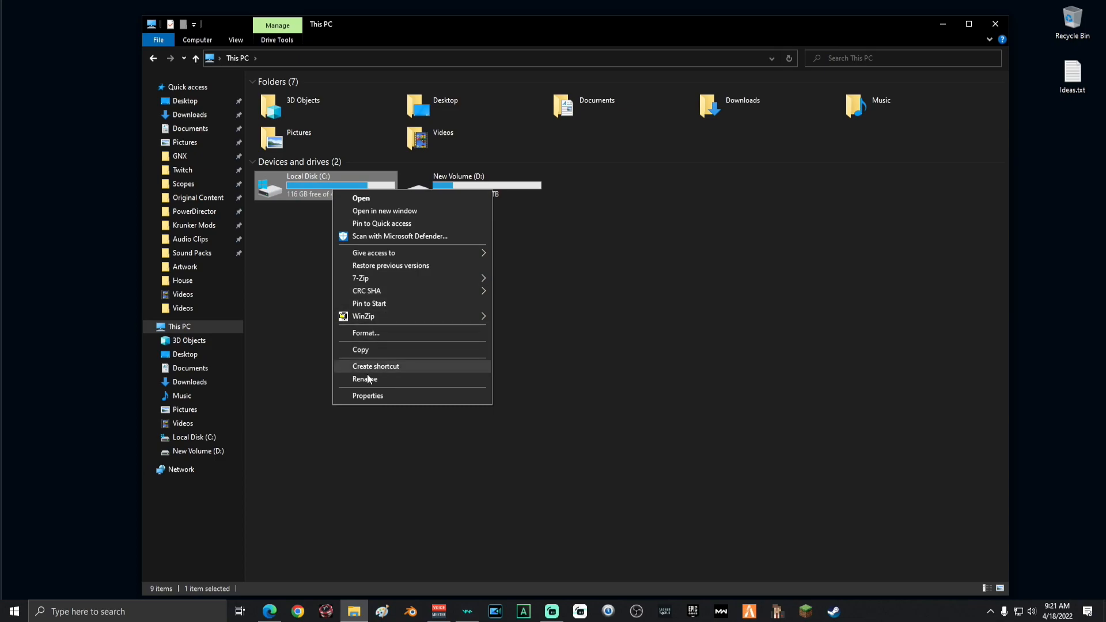
click(367, 395)
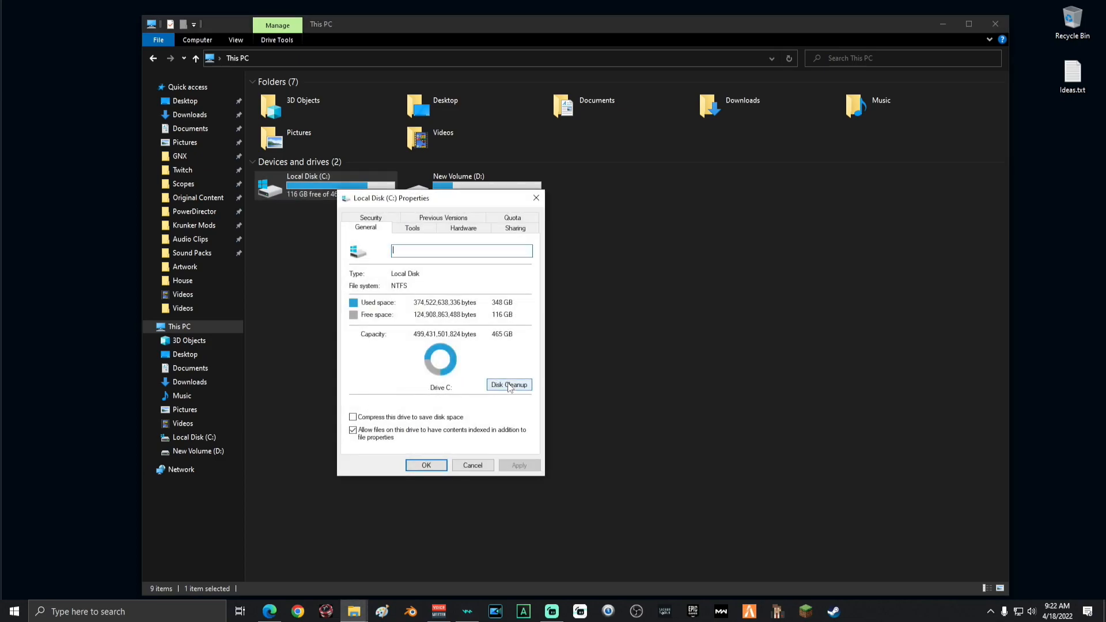
click(509, 384)
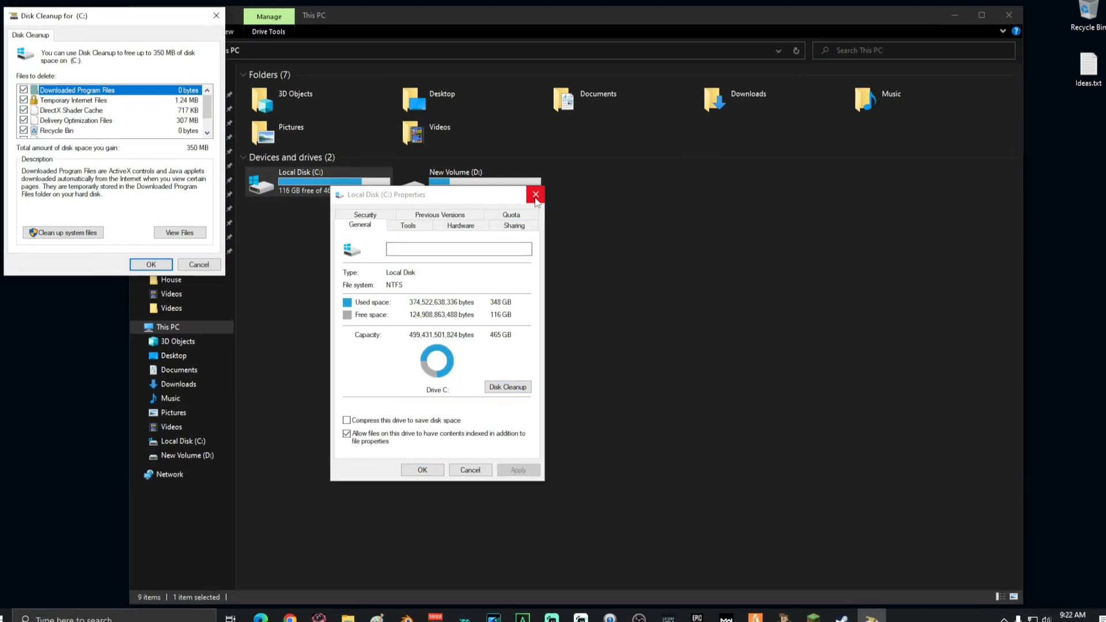
click(535, 194)
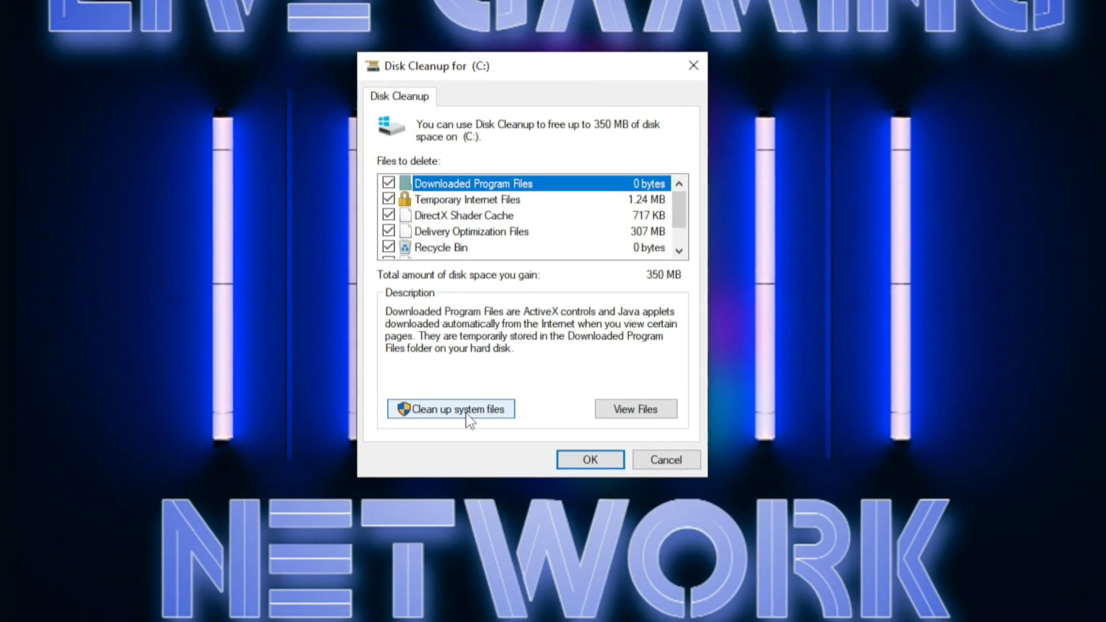
Include system files and permanently delete about 370 MB from drive C.
click(450, 409)
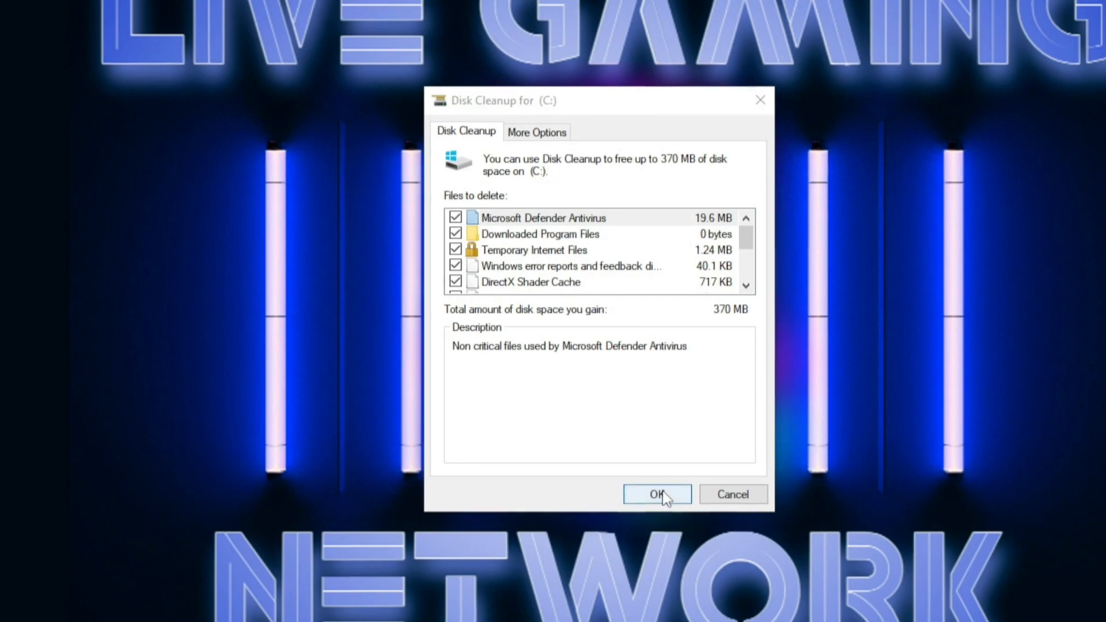
click(657, 494)
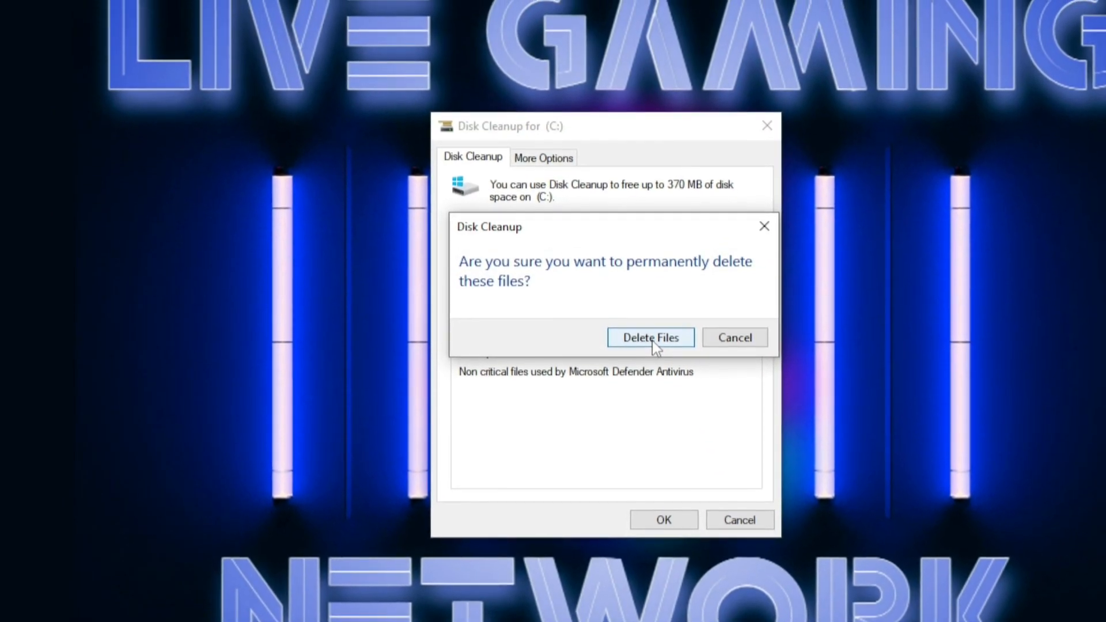
click(649, 337)
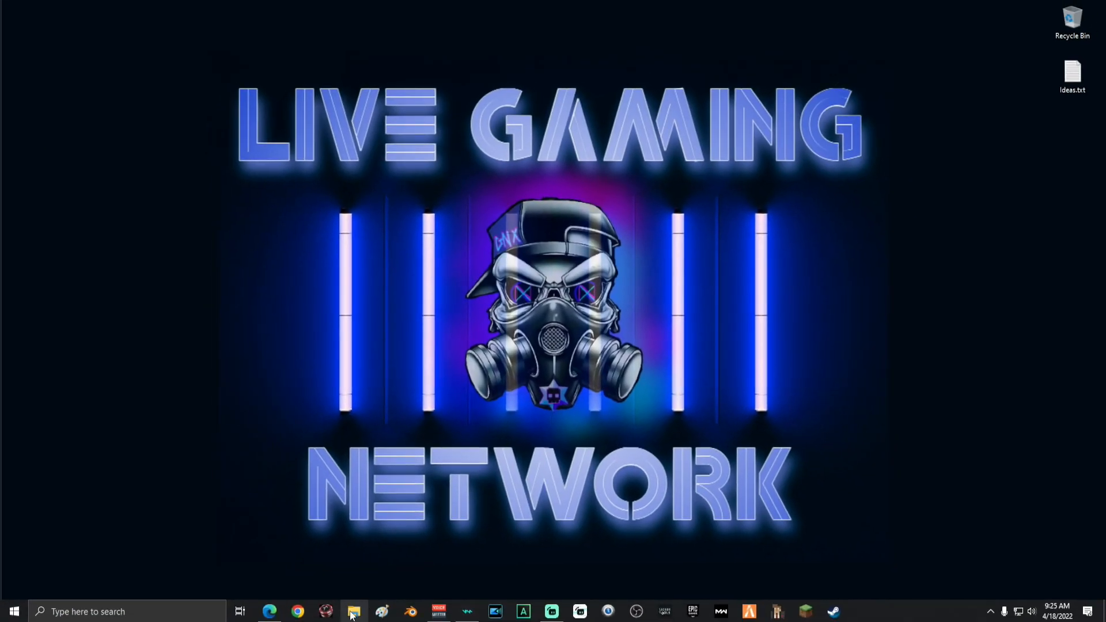
Show This PC's system information and open Remote settings, with Remote Assistance unchecked.
click(353, 610)
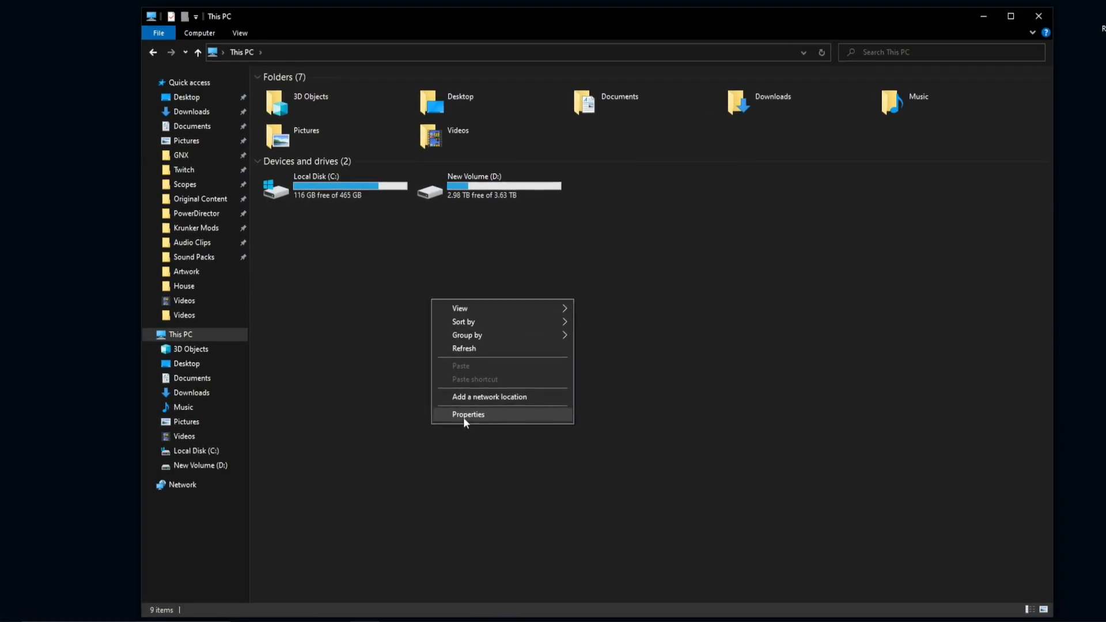
click(468, 414)
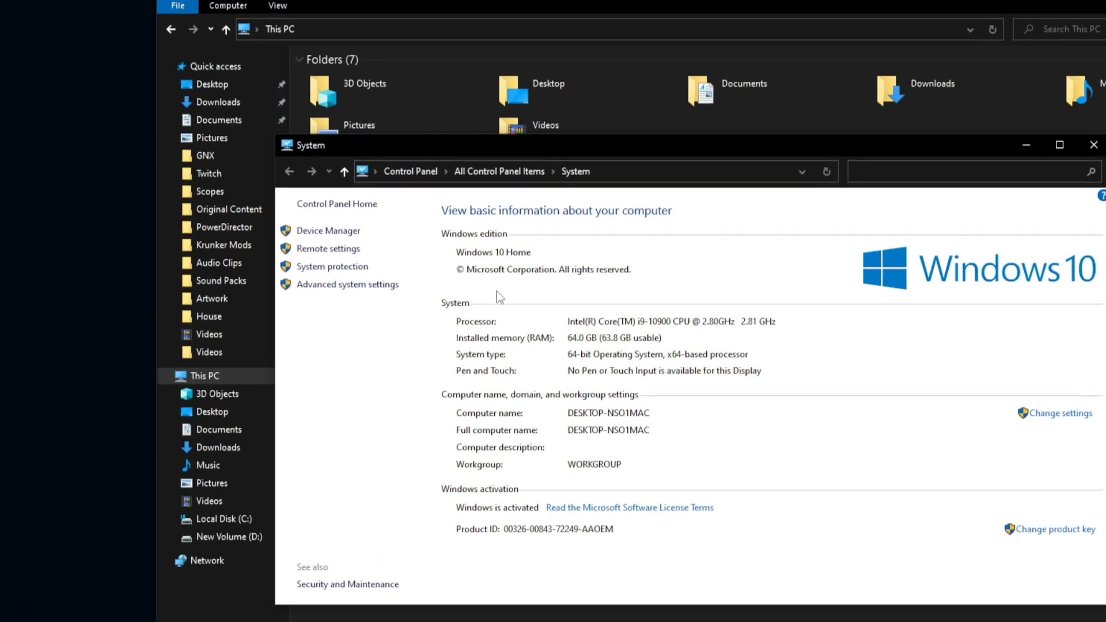
click(327, 247)
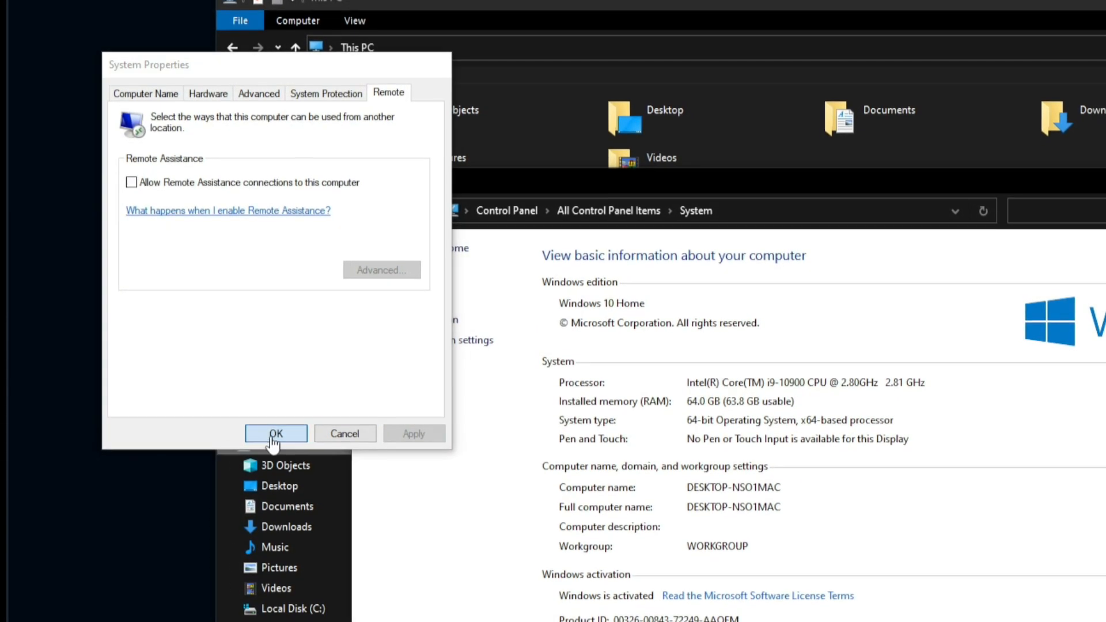
Close the remote settings and apply the 'Adjust for best performance' visual effects preset.
click(275, 433)
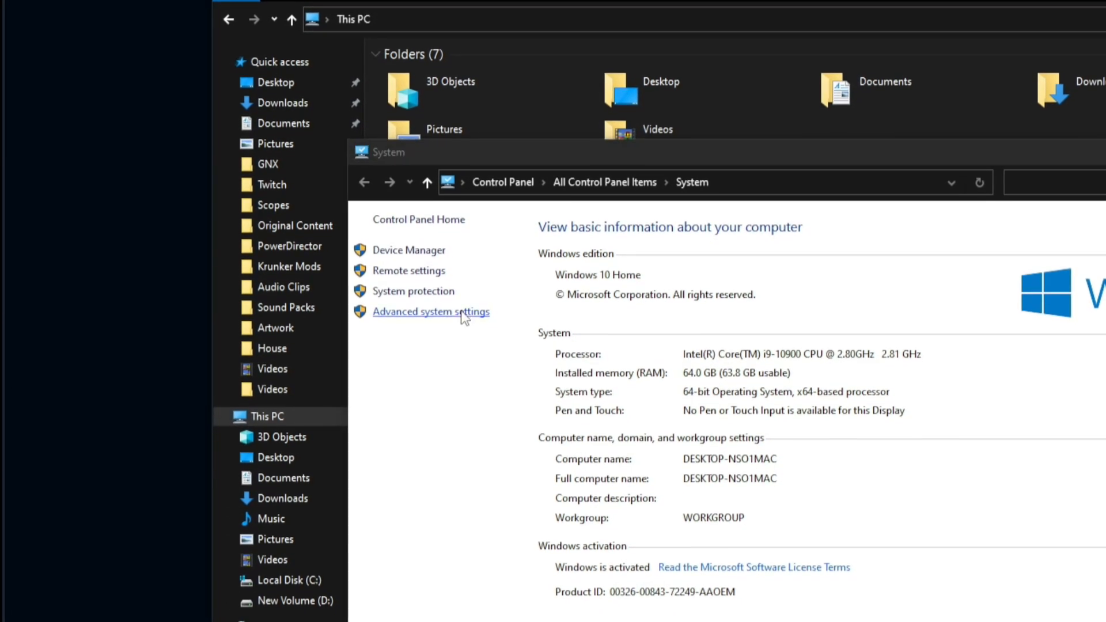
click(430, 311)
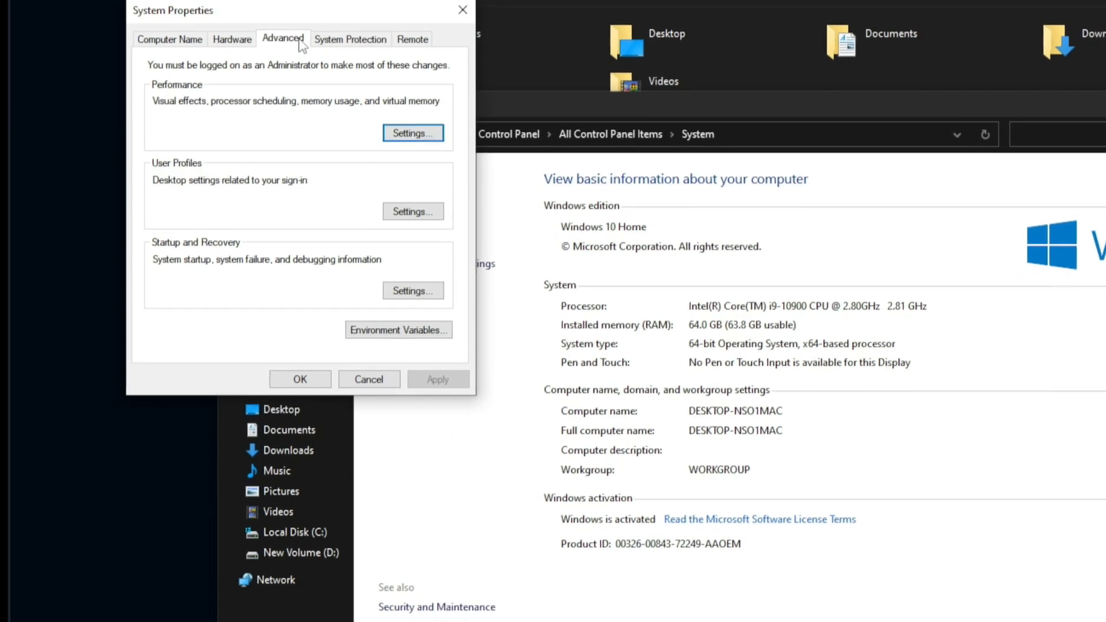
click(411, 133)
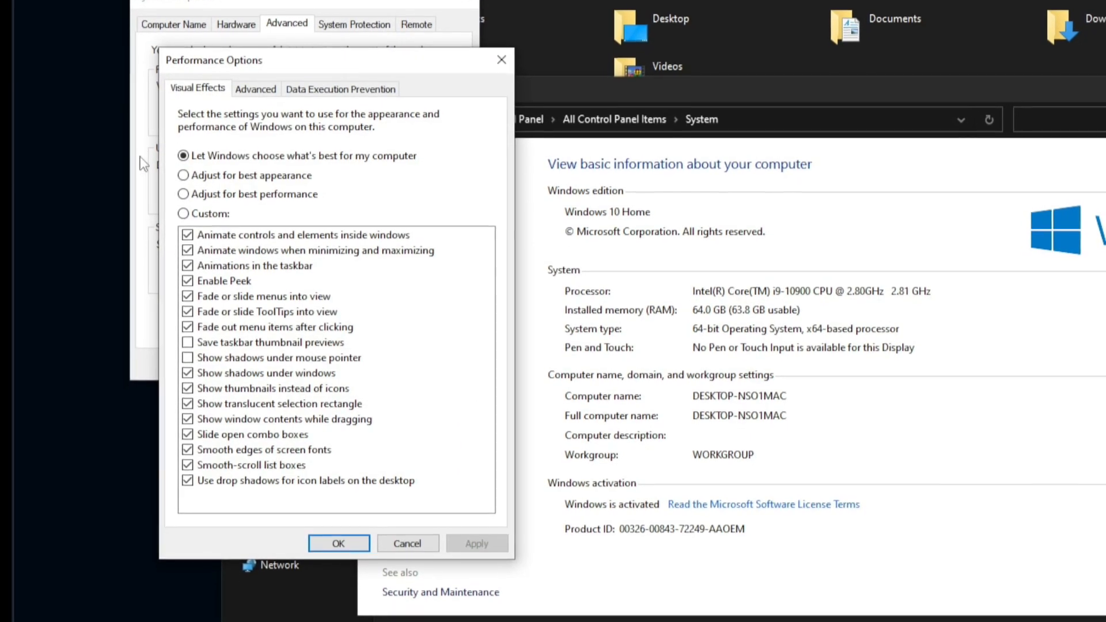
click(183, 194)
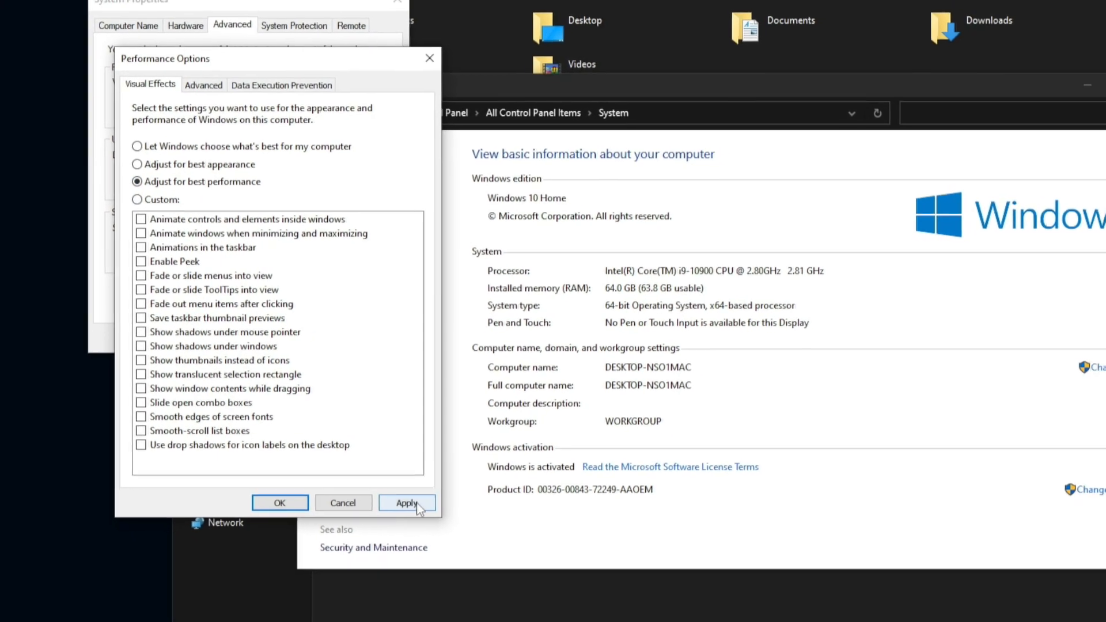
click(407, 502)
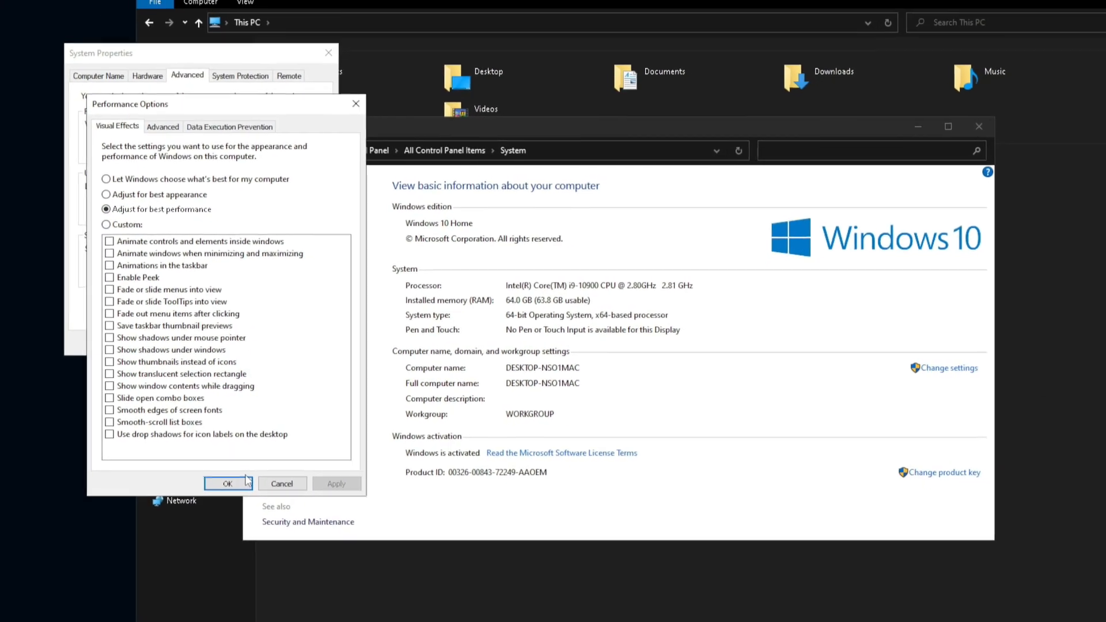
click(226, 483)
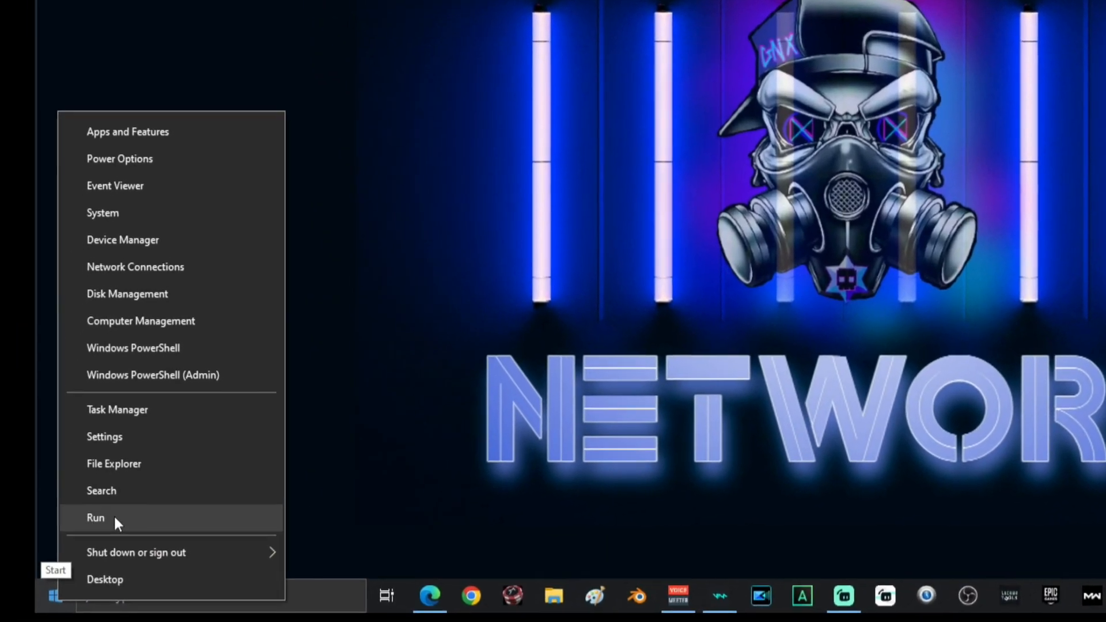
Open 'temp' from Run, delete its protected files with permission, and close the folder.
click(95, 517)
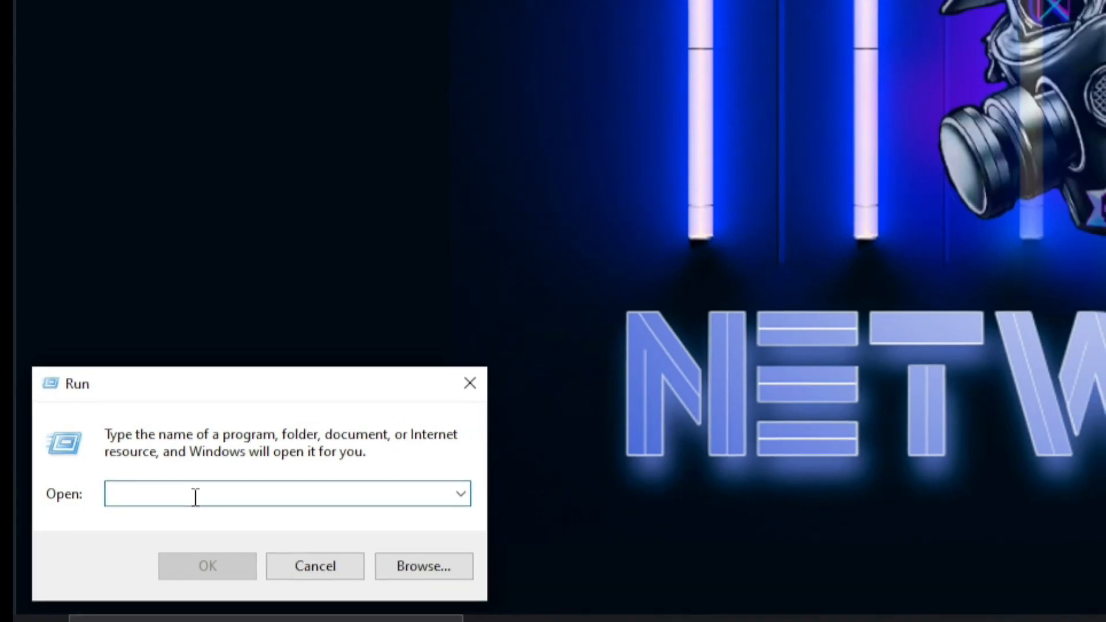
text(temp)
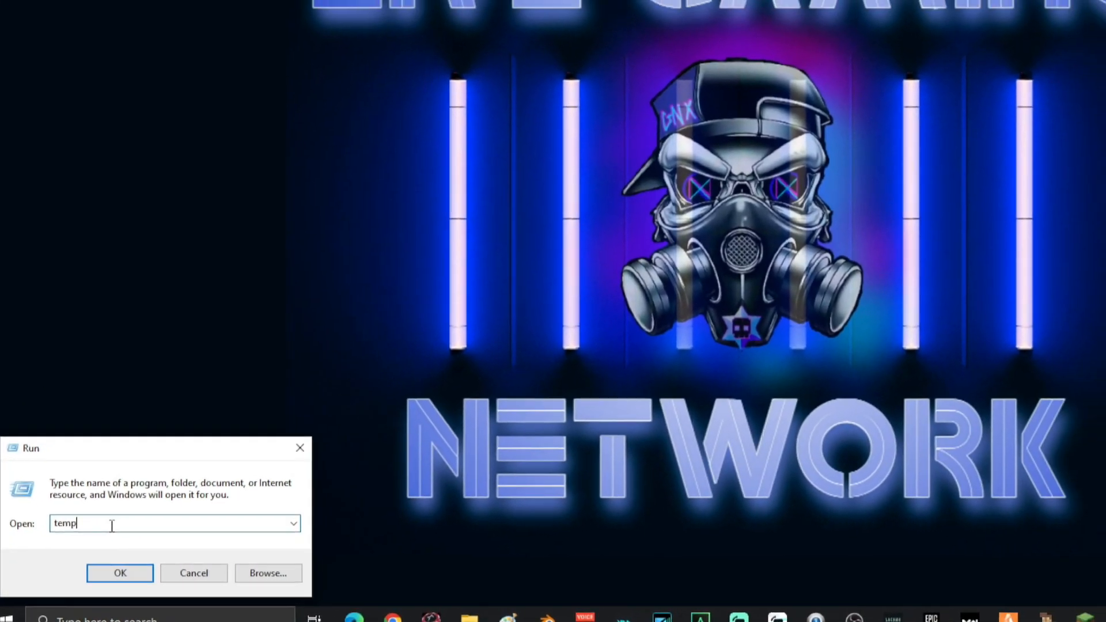
click(120, 572)
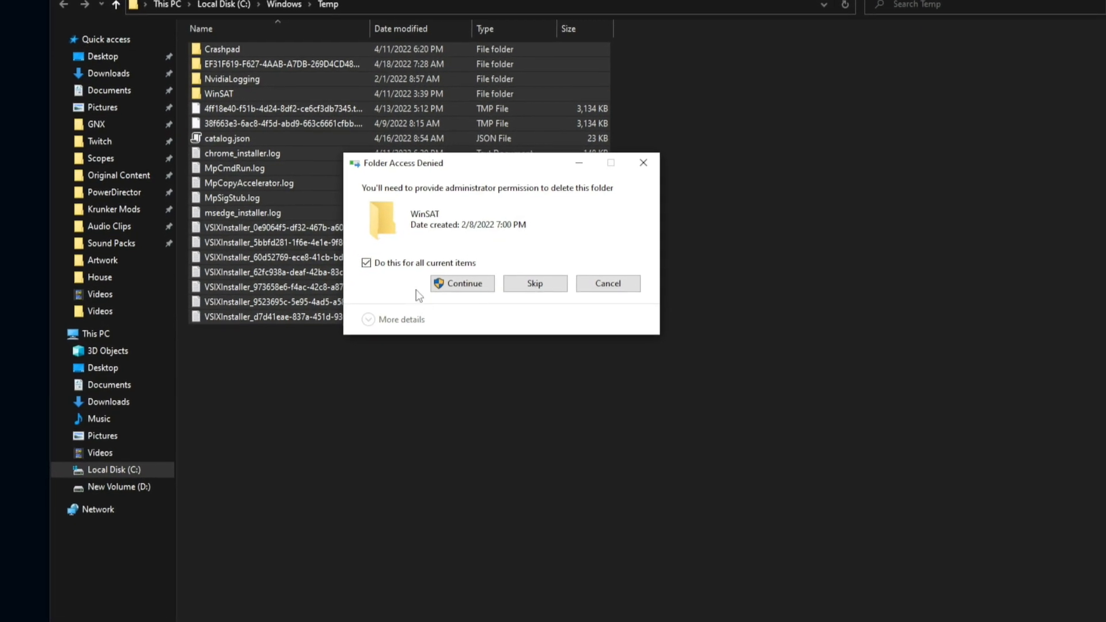
click(461, 283)
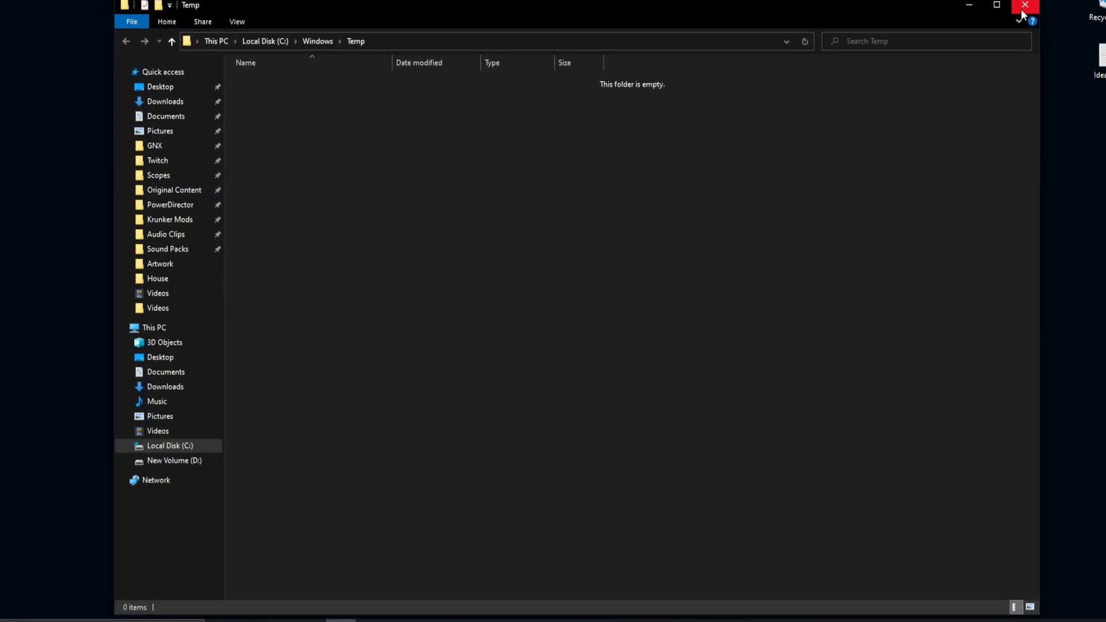
click(1025, 6)
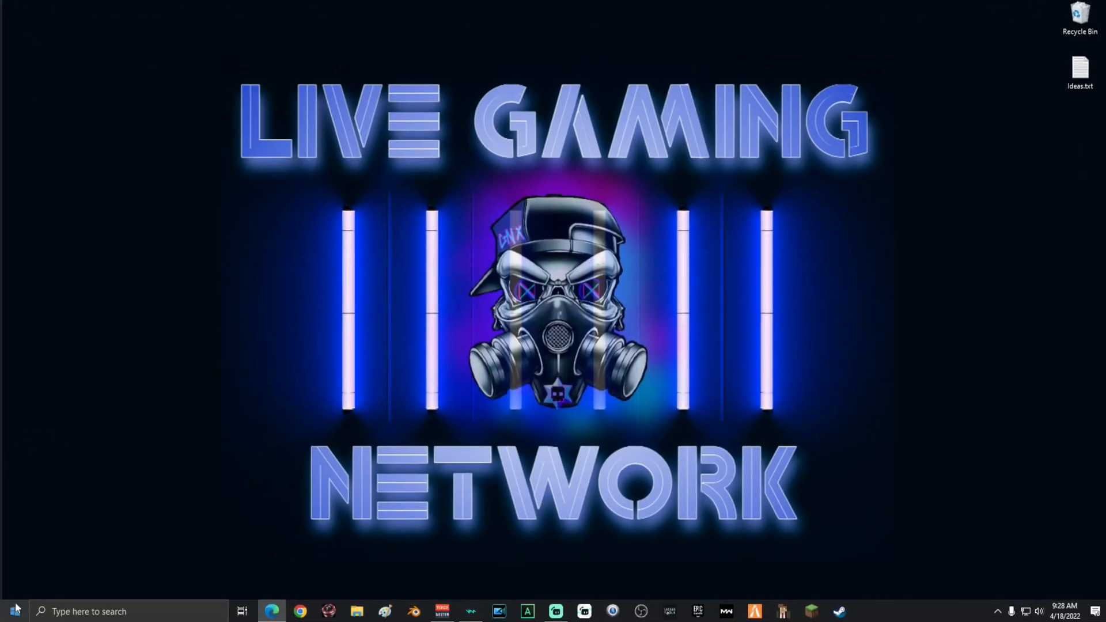
Launch the user's %temp% folder from the Run box.
right_click(13, 610)
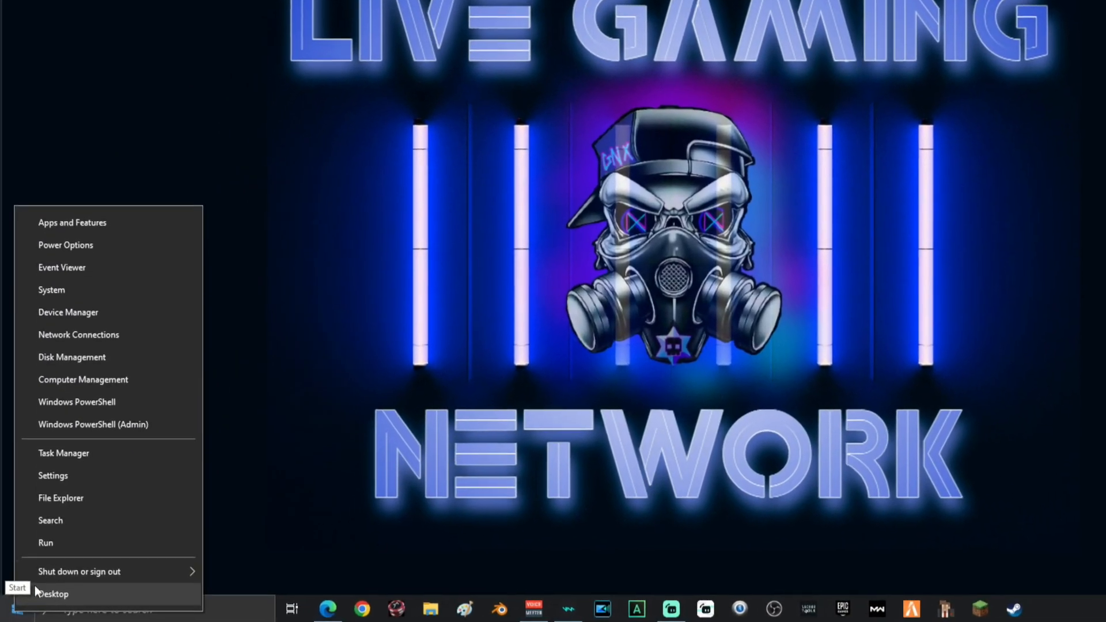
click(45, 542)
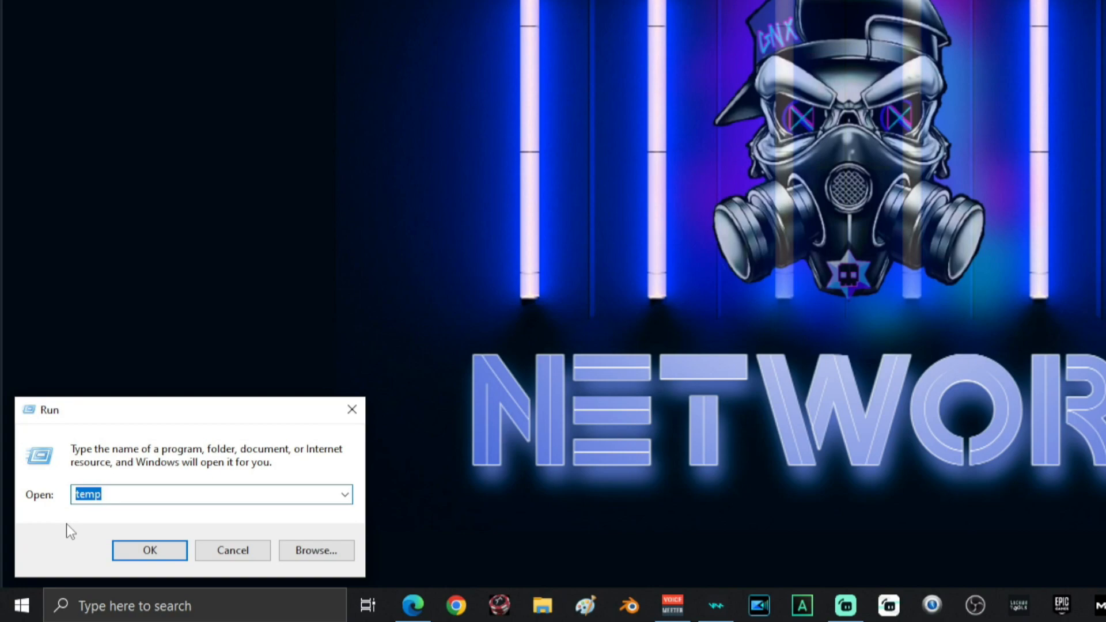
text(%temp)
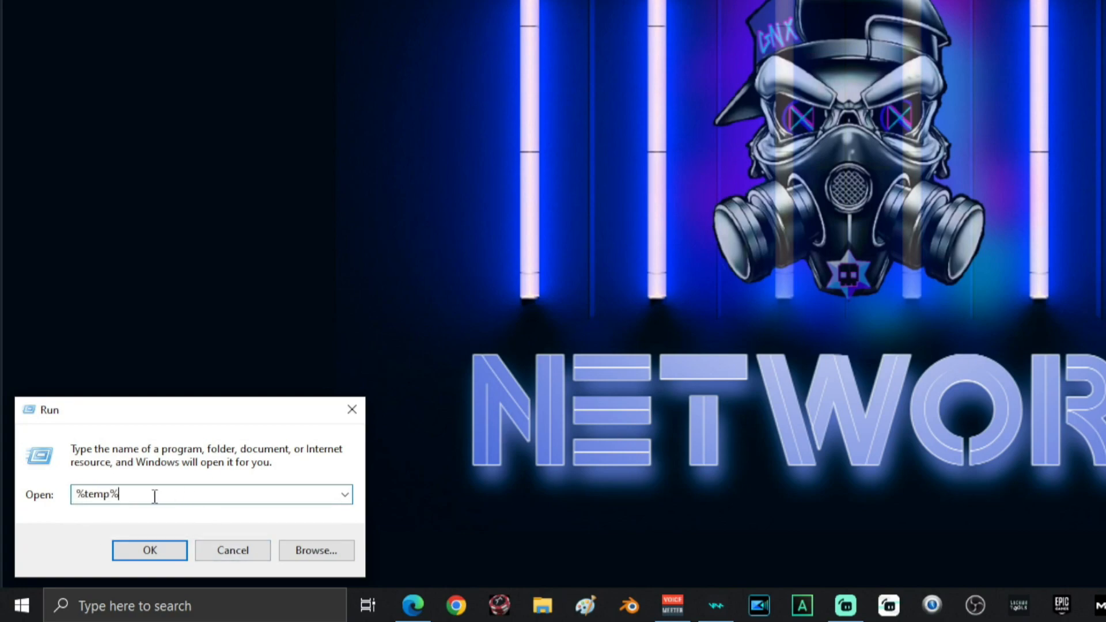
click(149, 550)
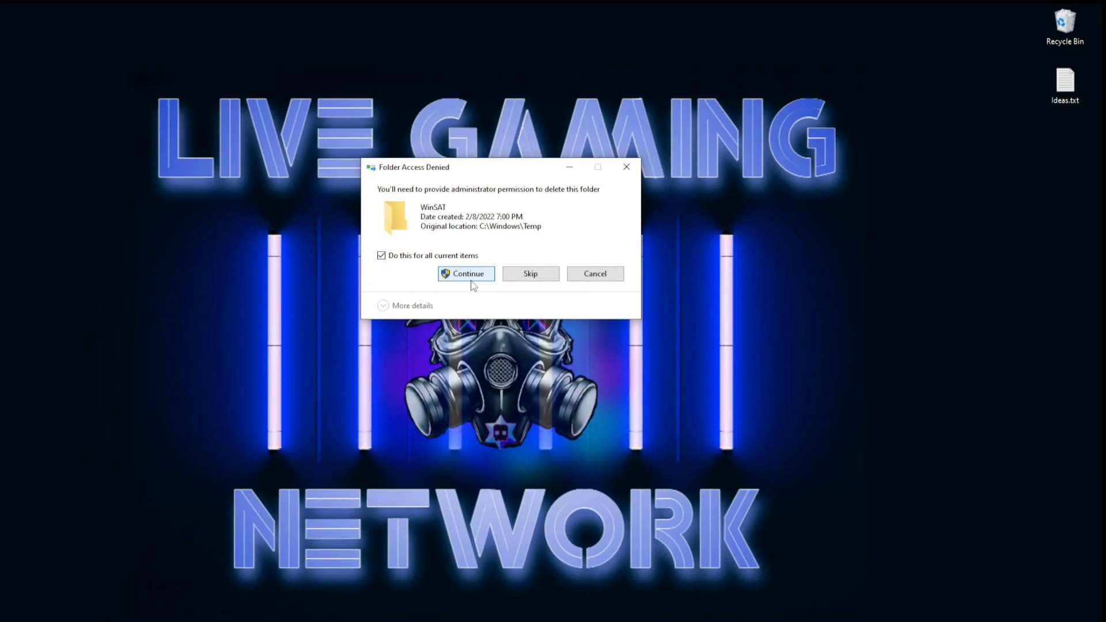
Allow deletion of the protected WinSAT folder and bring up the Start menu.
click(466, 274)
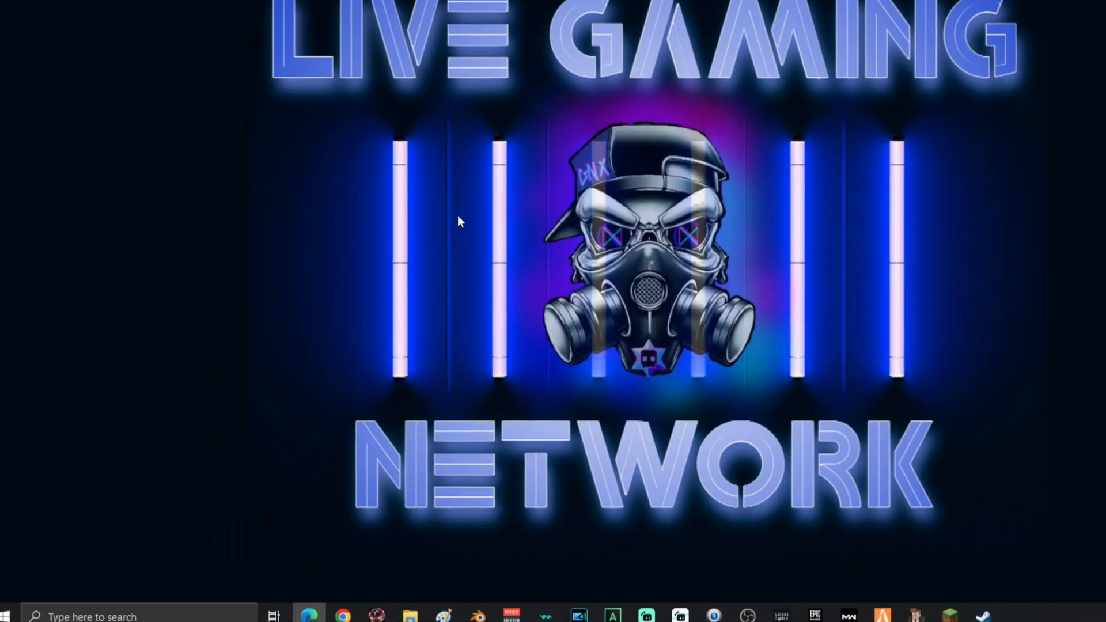
click(7, 607)
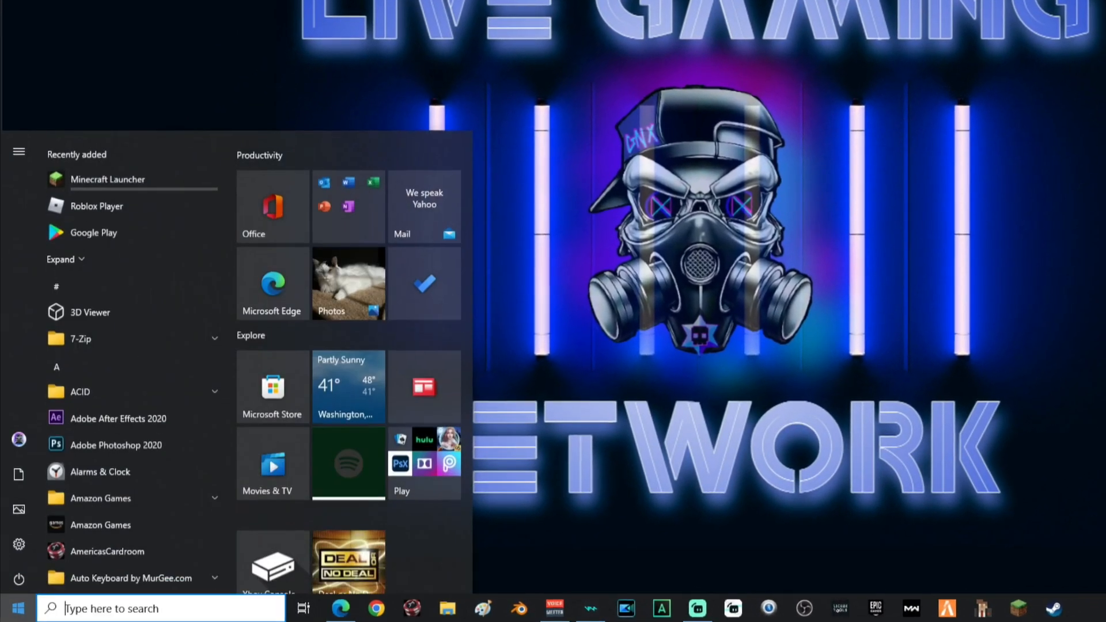